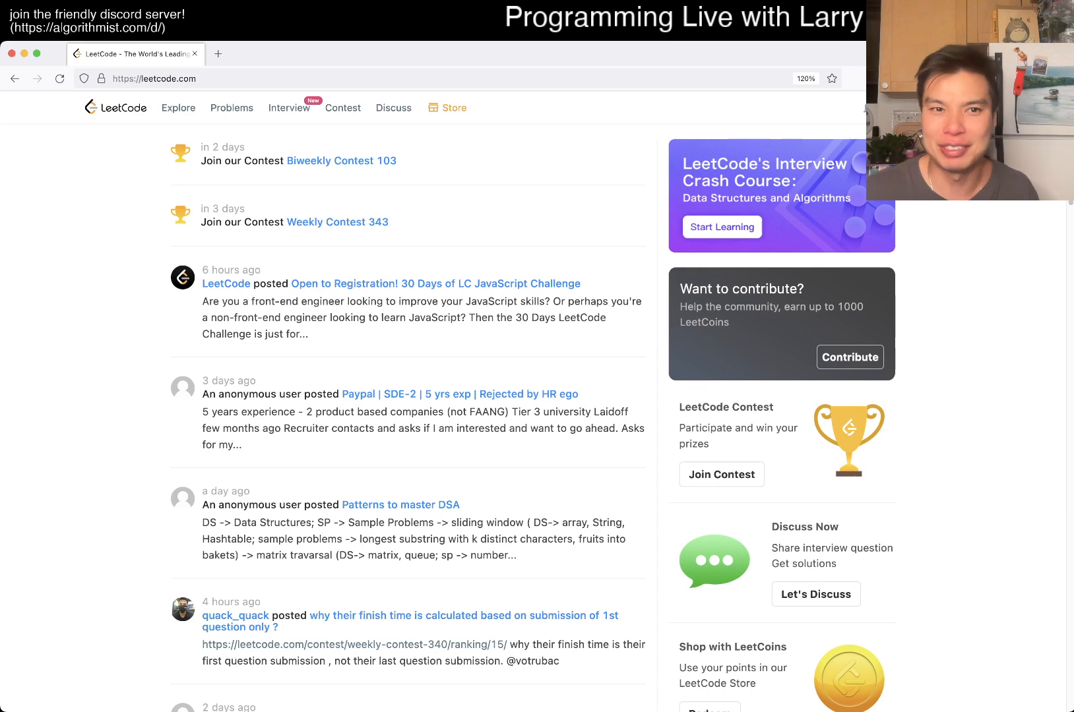
- Open 319. Bulb Switcher in its own tab and claim the 'Luck += 10' LeetCoins badge on Contest
{"action": "left_click", "coordinate": [232, 108]}
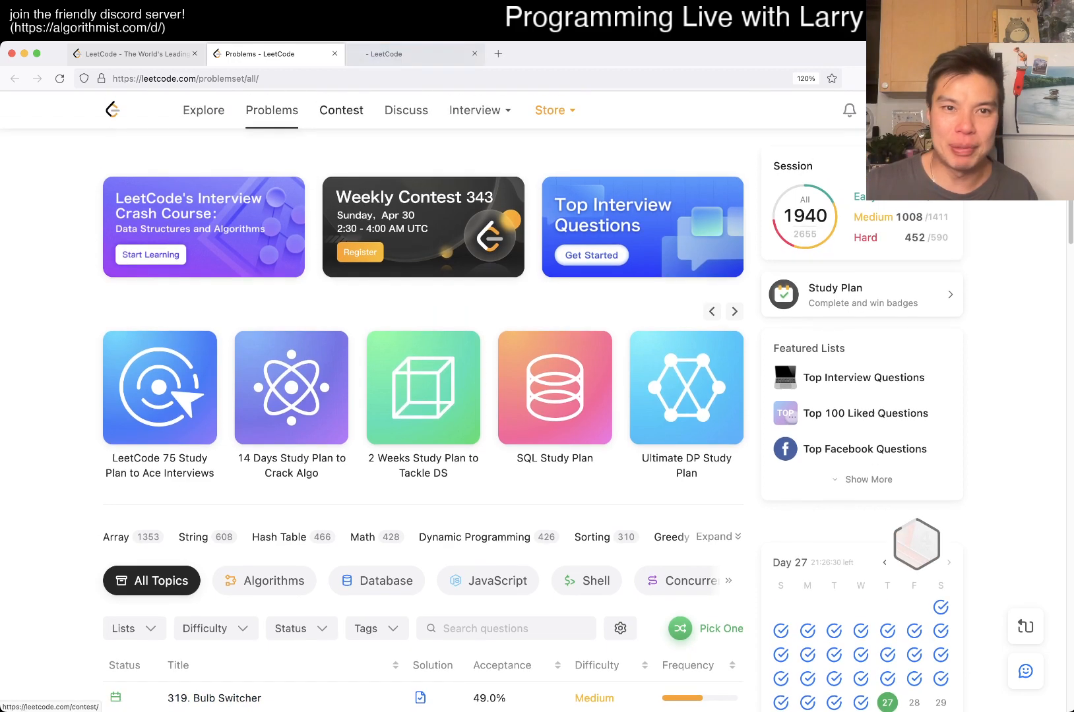
{"action": "left_click", "coordinate": [340, 111]}
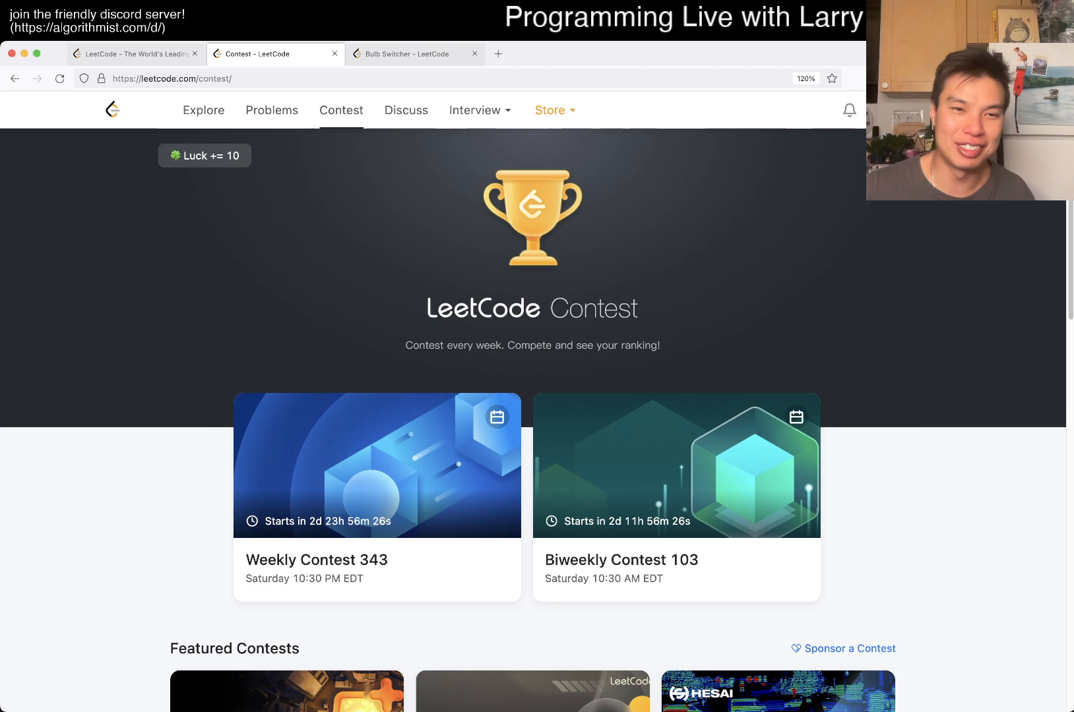
{"action": "left_click", "coordinate": [205, 155]}
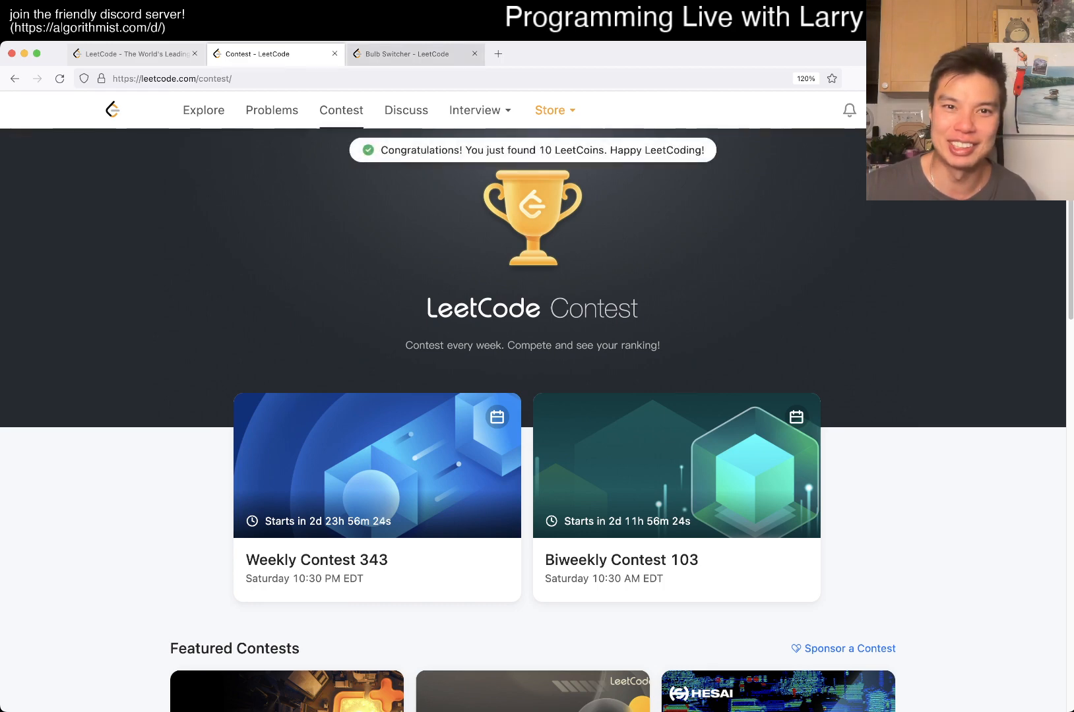
{"action": "left_click", "coordinate": [408, 54]}
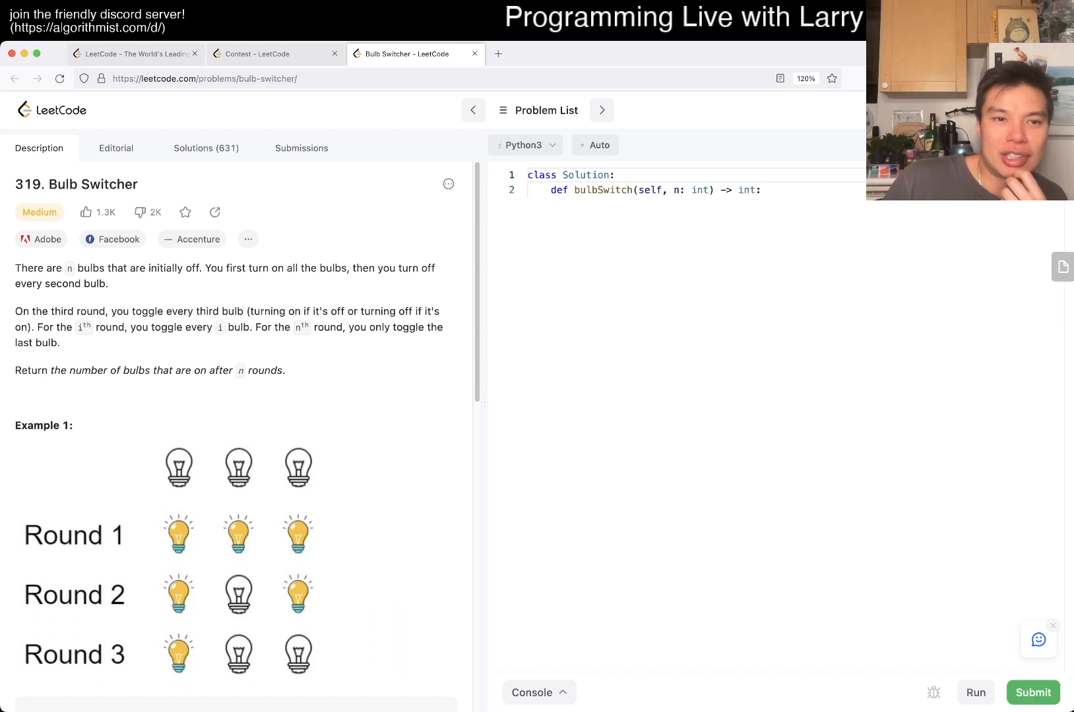
- Read the round rules and Example 1, then begin a new indented line inside bulbSwitch
{"action": "left_click_drag", "start_coordinate": [206, 268], "coordinate": [109, 283]}
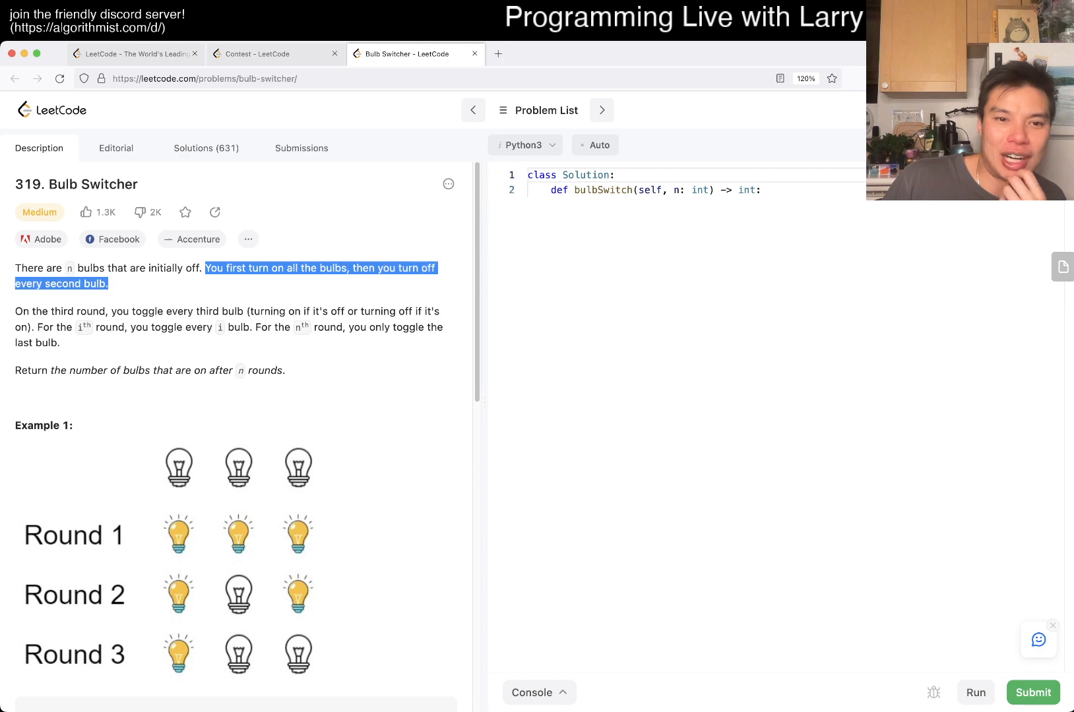
{"action": "scroll", "scroll_direction": "down", "scroll_amount": 3}
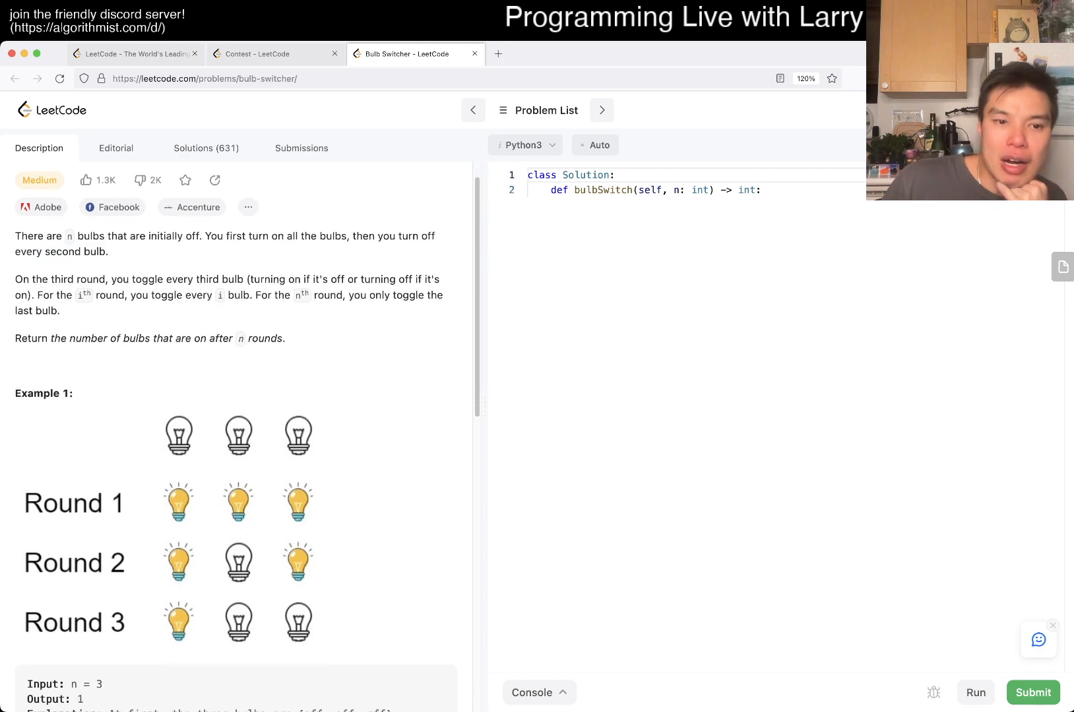
{"action": "scroll", "scroll_direction": "down", "scroll_amount": 3}
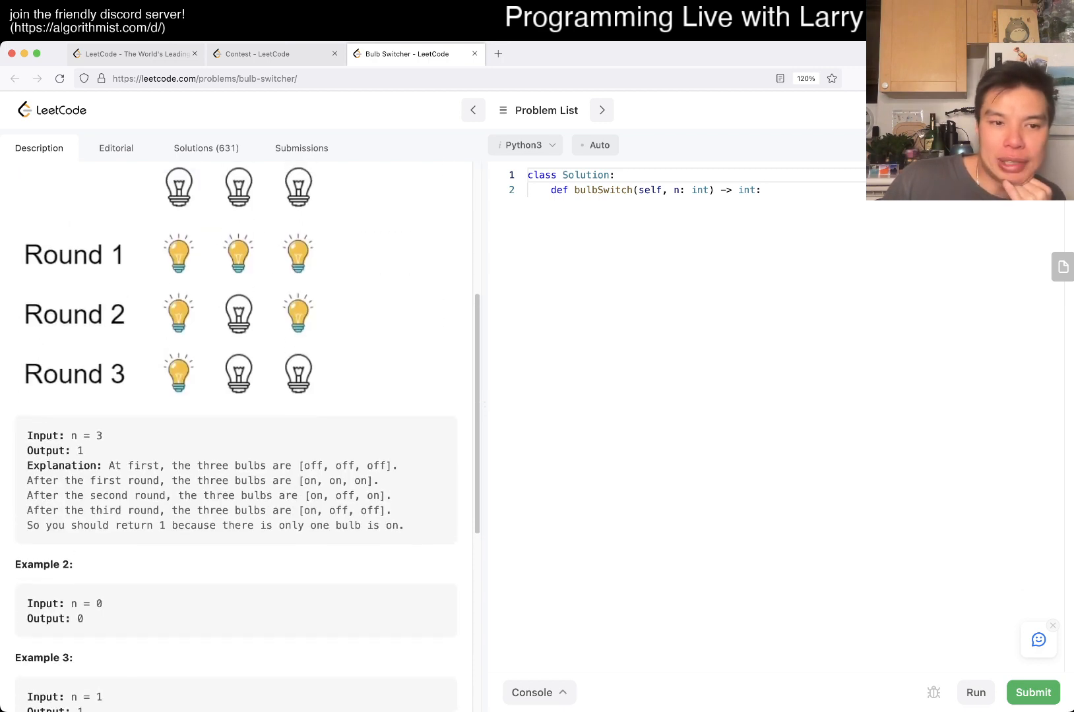
{"action": "scroll", "scroll_direction": "down", "scroll_amount": 3}
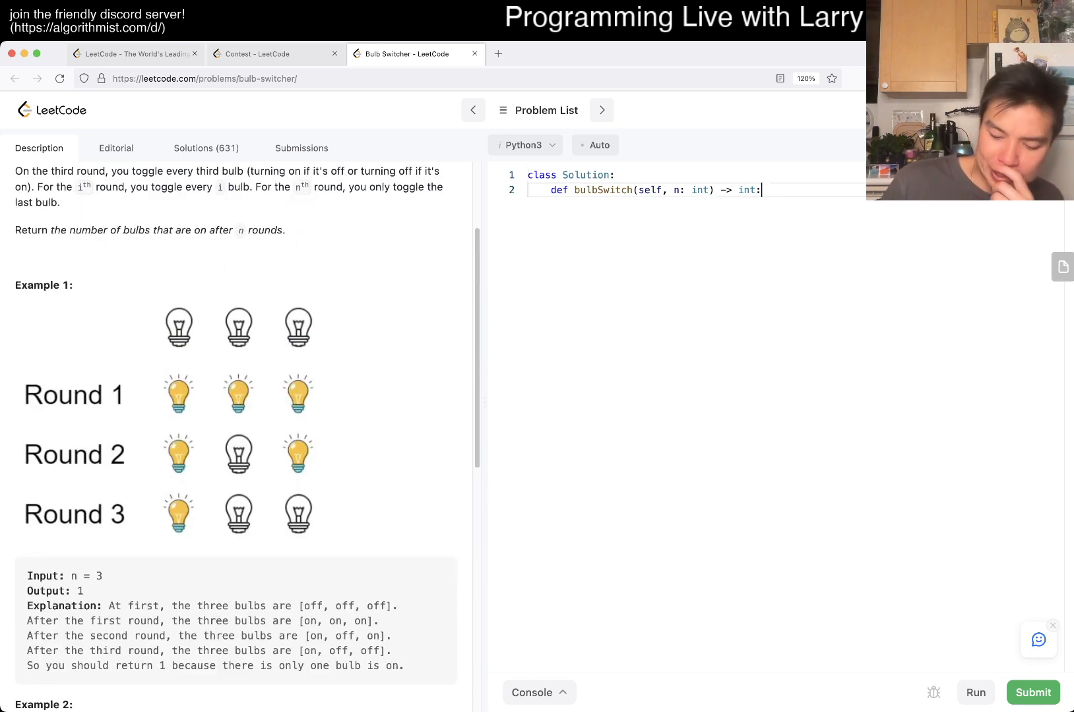
{"action": "key", "text": "Enter"}
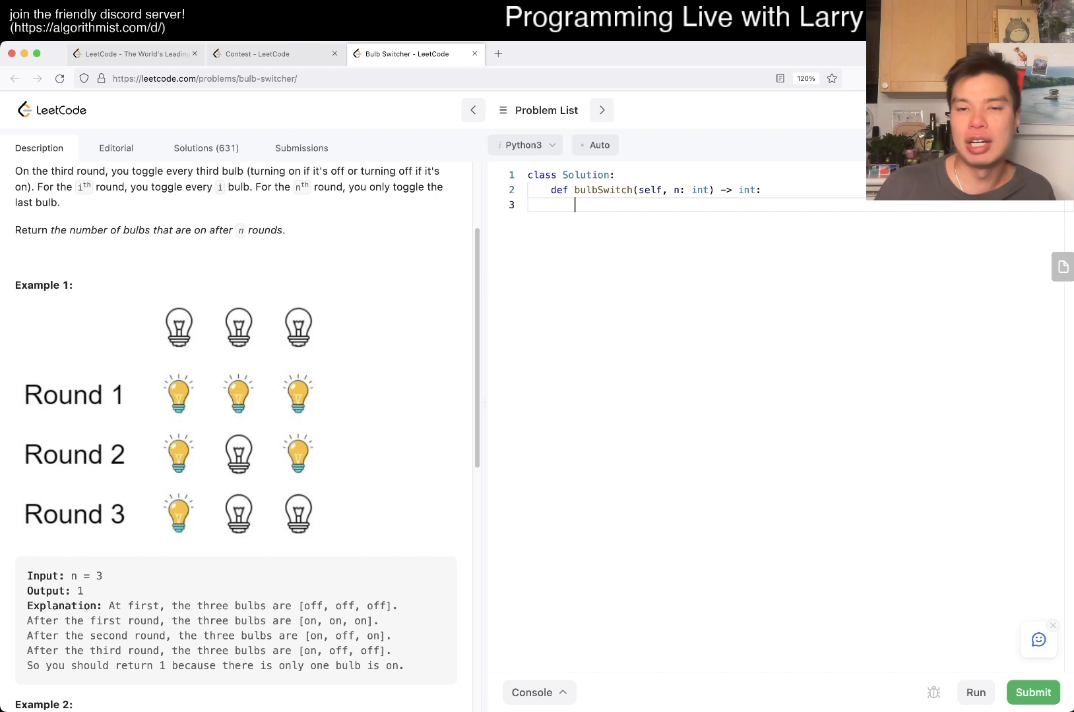
- Start a docstring sketching all-off 0000...000, all-on, and the alternating 1010...10 pattern
{"action": "type", "text": "\""}
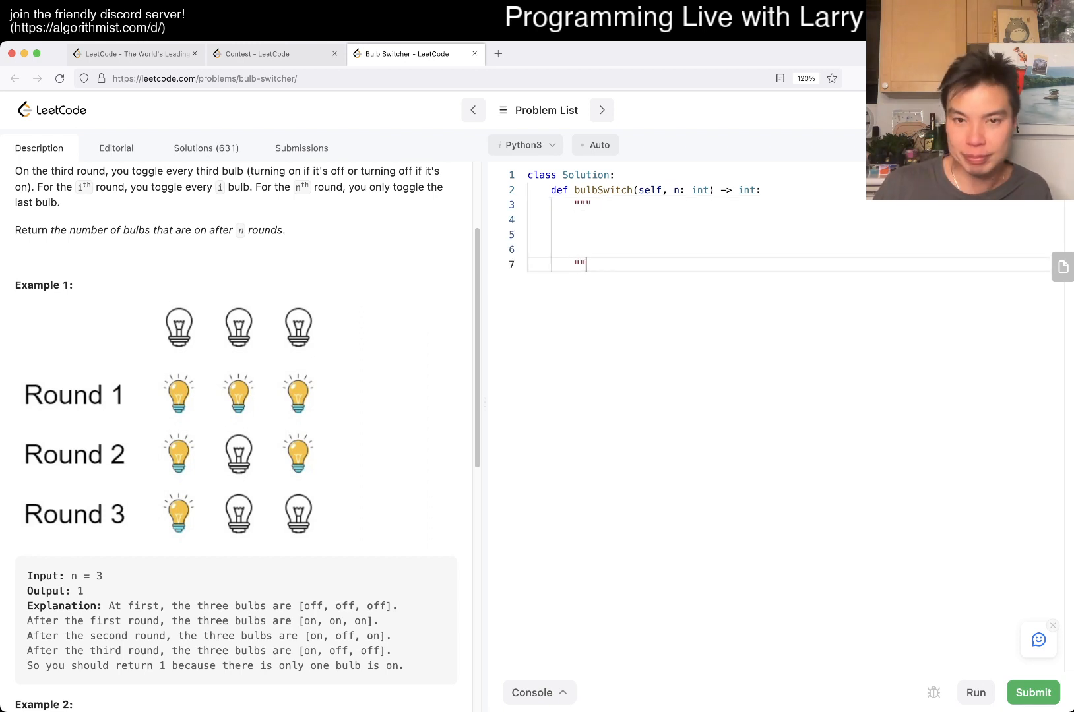
{"action": "type", "text": "0"}
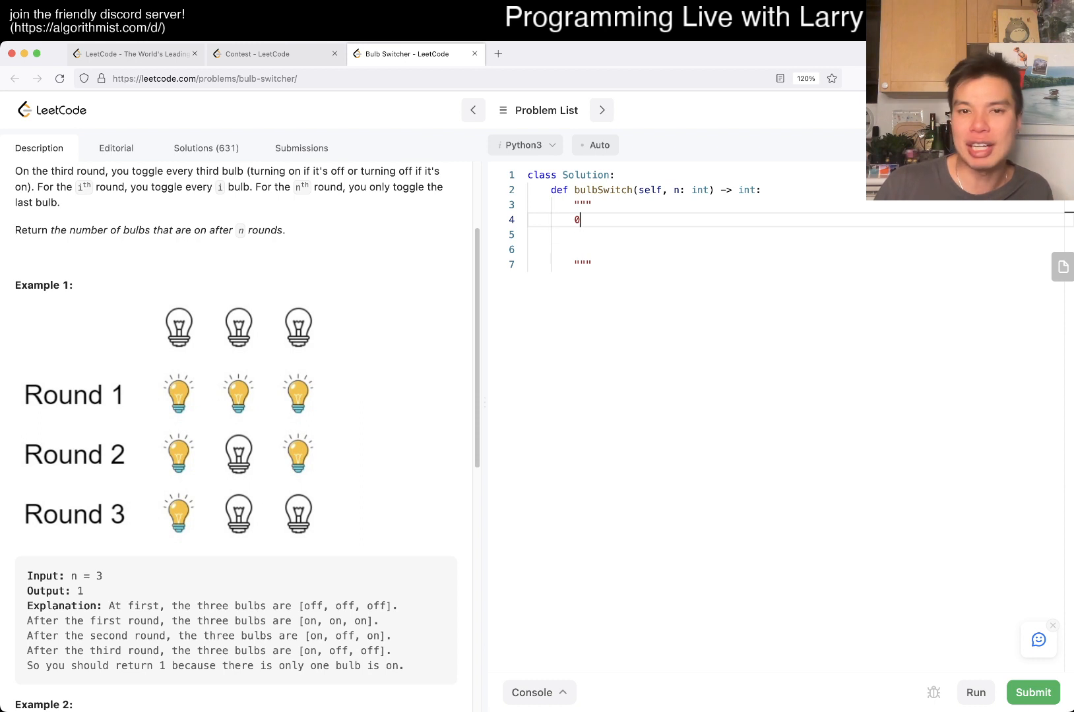
{"action": "type", "text": "0000....00000"}
{"action": "left_click", "coordinate": [797, 250]}
{"action": "type", "text": "1111....11111"}
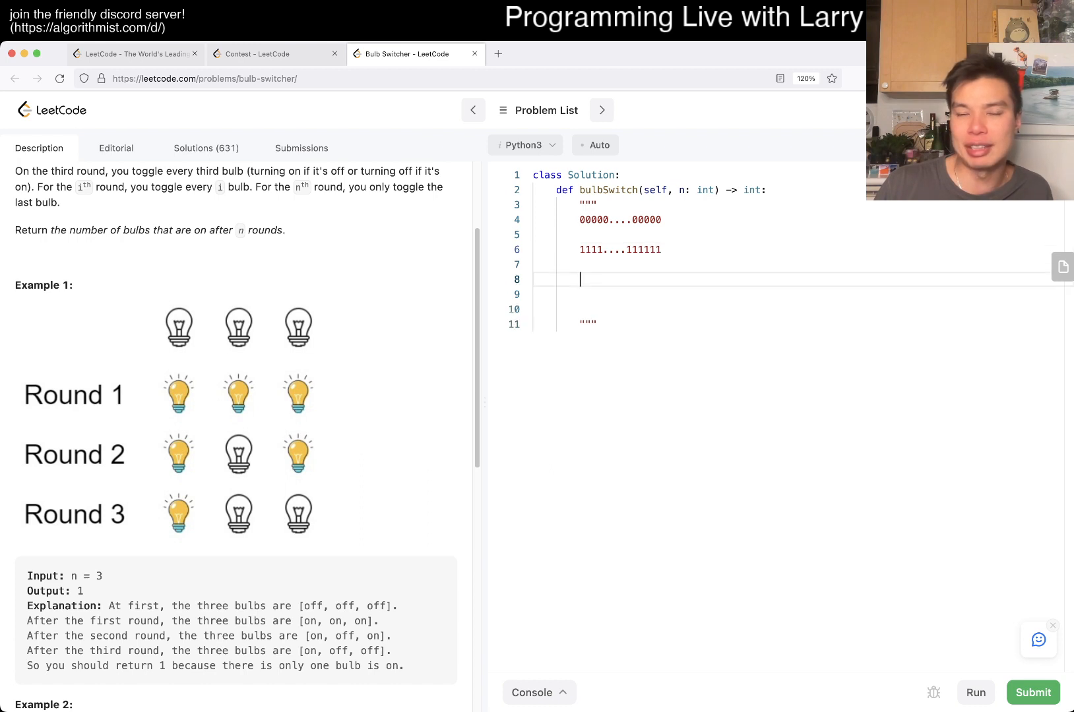
{"action": "type", "text": "1"}
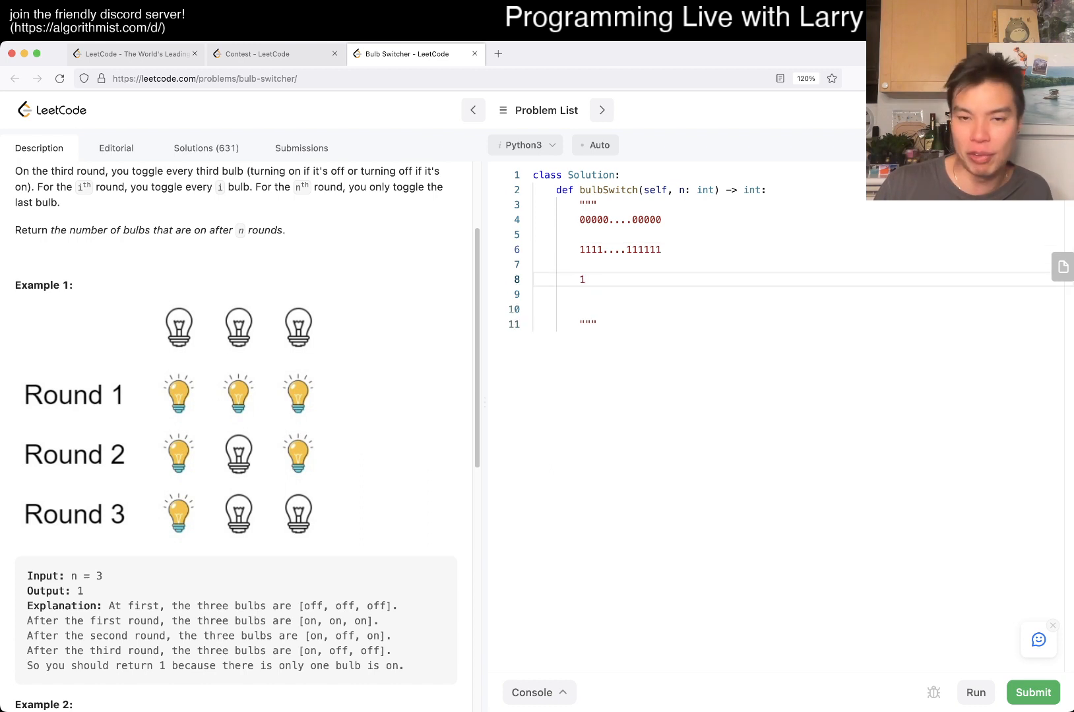
{"action": "type", "text": "01010101010...10"}
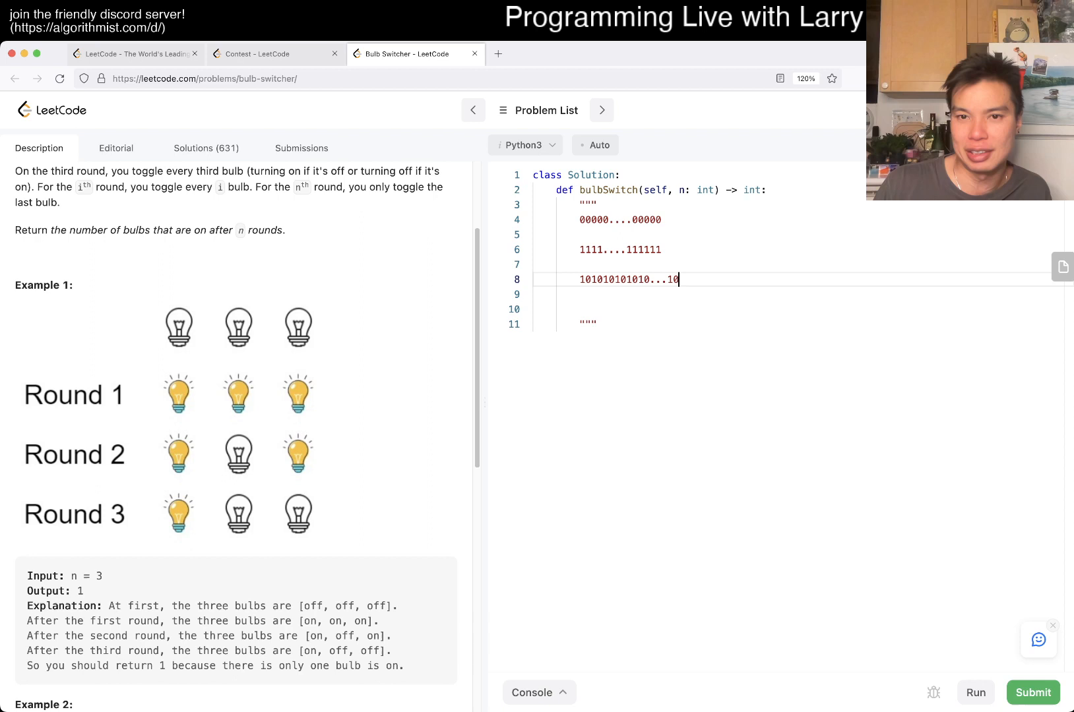
{"action": "type", "text": "101010"}
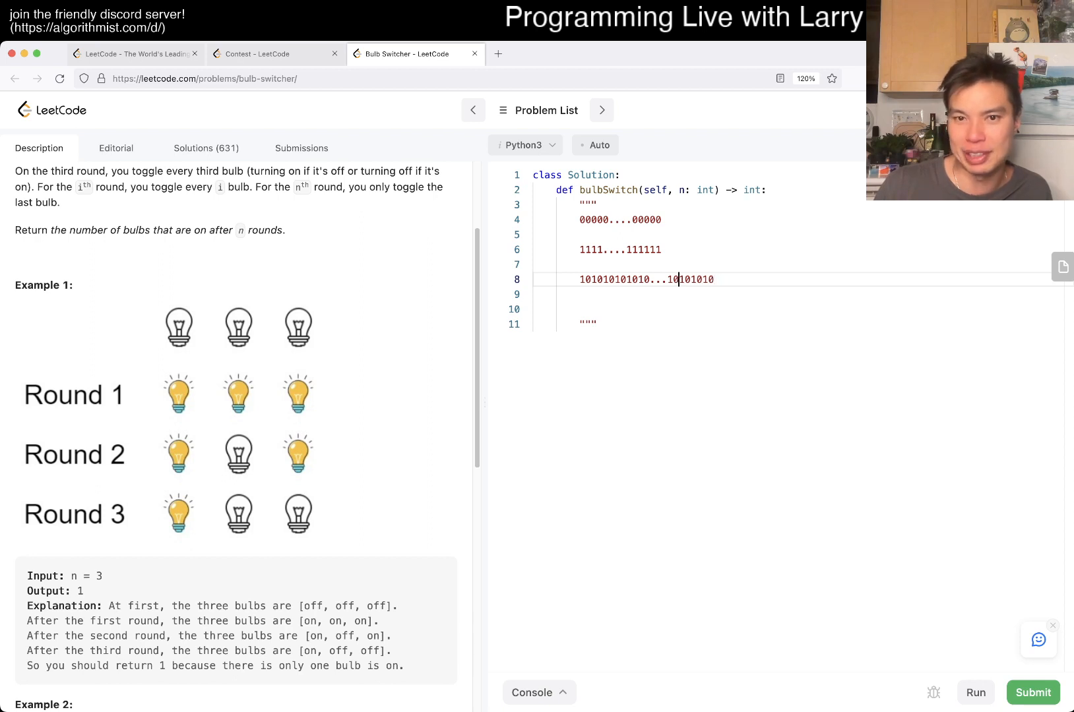
- Add the third-round bulb pattern 10001101 on its own docstring line
{"action": "key", "text": "Enter"}
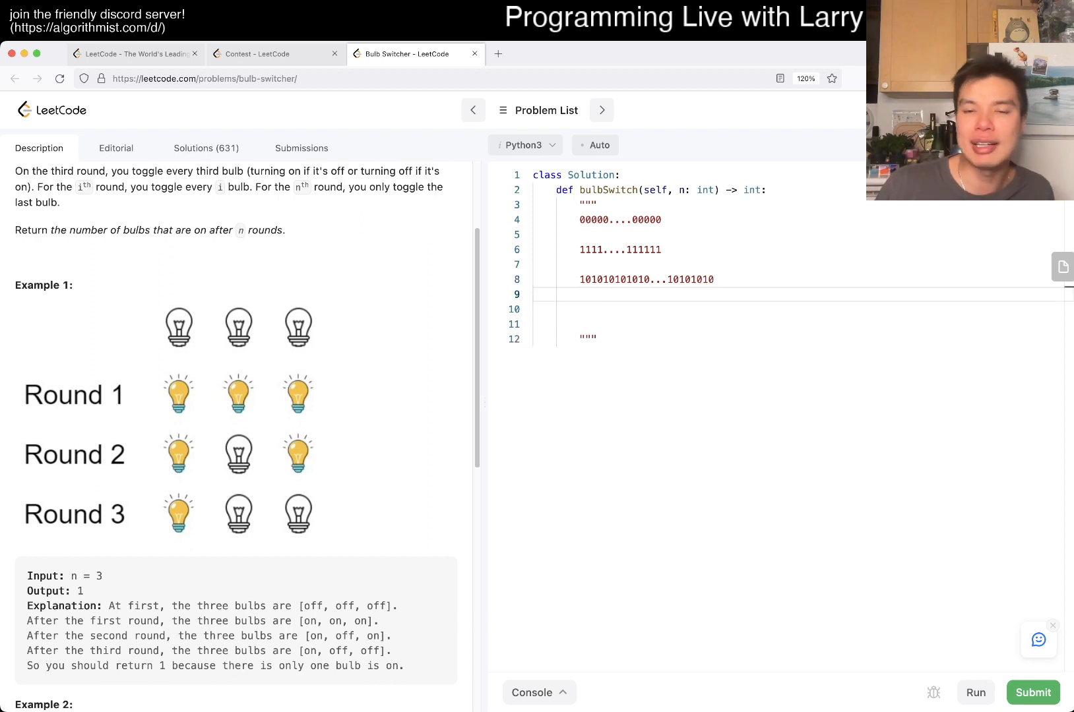
{"action": "type", "text": "1"}
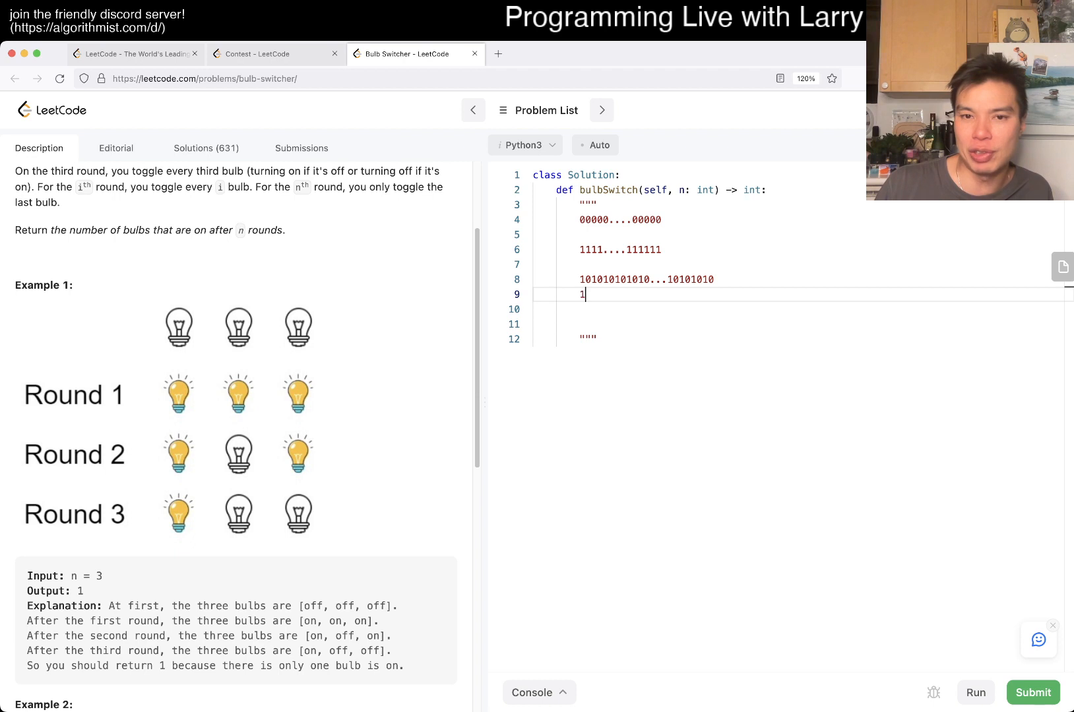
{"action": "type", "text": "00"}
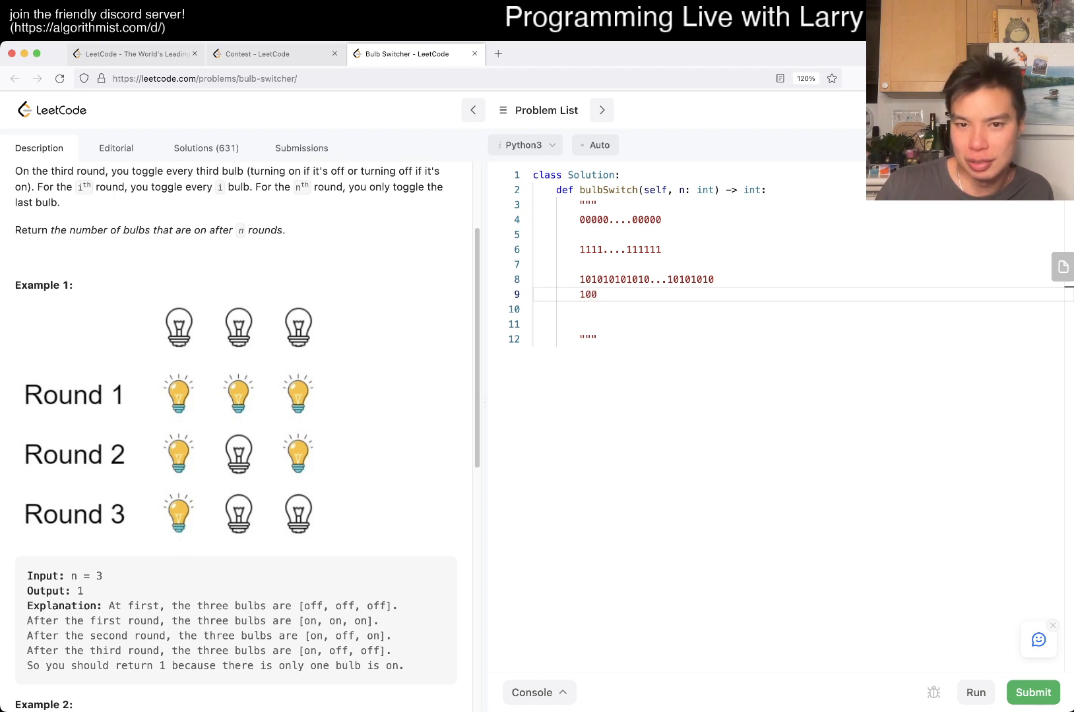
{"action": "type", "text": "01101"}
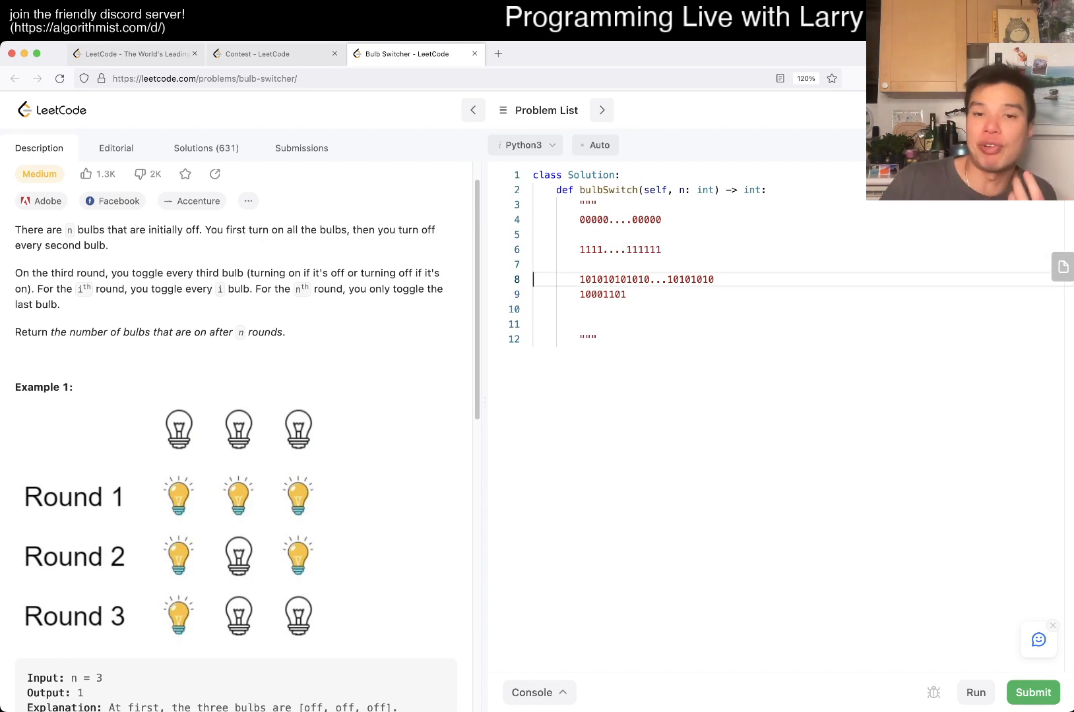
- Insert a note line beginning 'i-th bulb' above the patterns, dropping a stray 1
{"action": "key", "text": "Enter"}
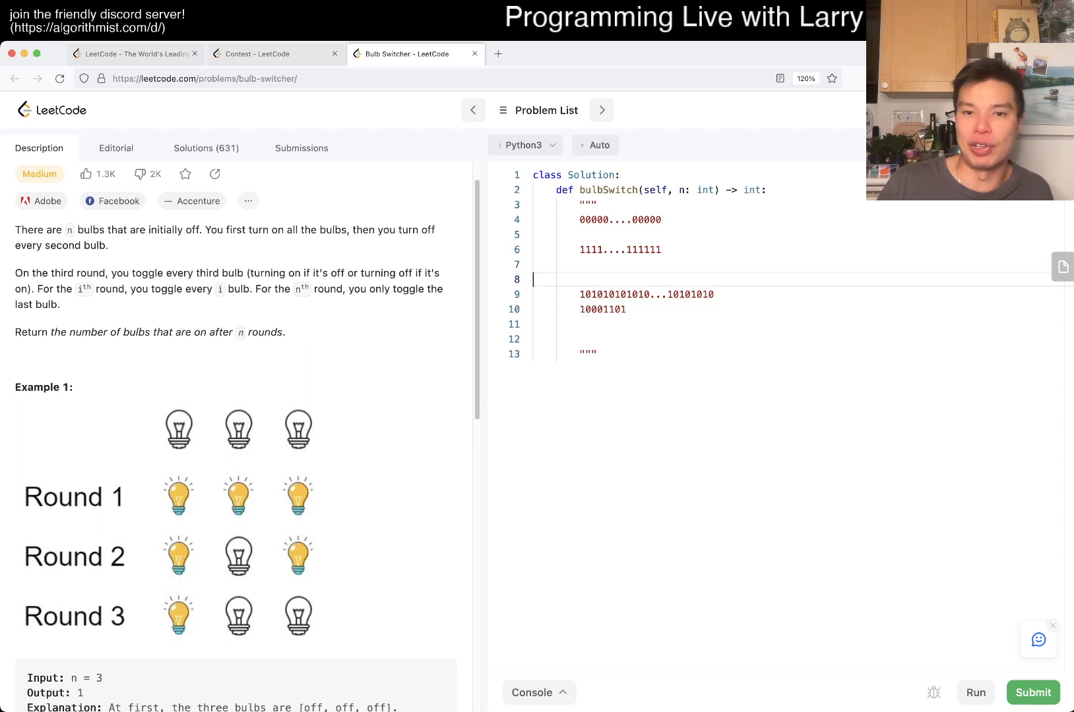
{"action": "type", "text": "i-"}
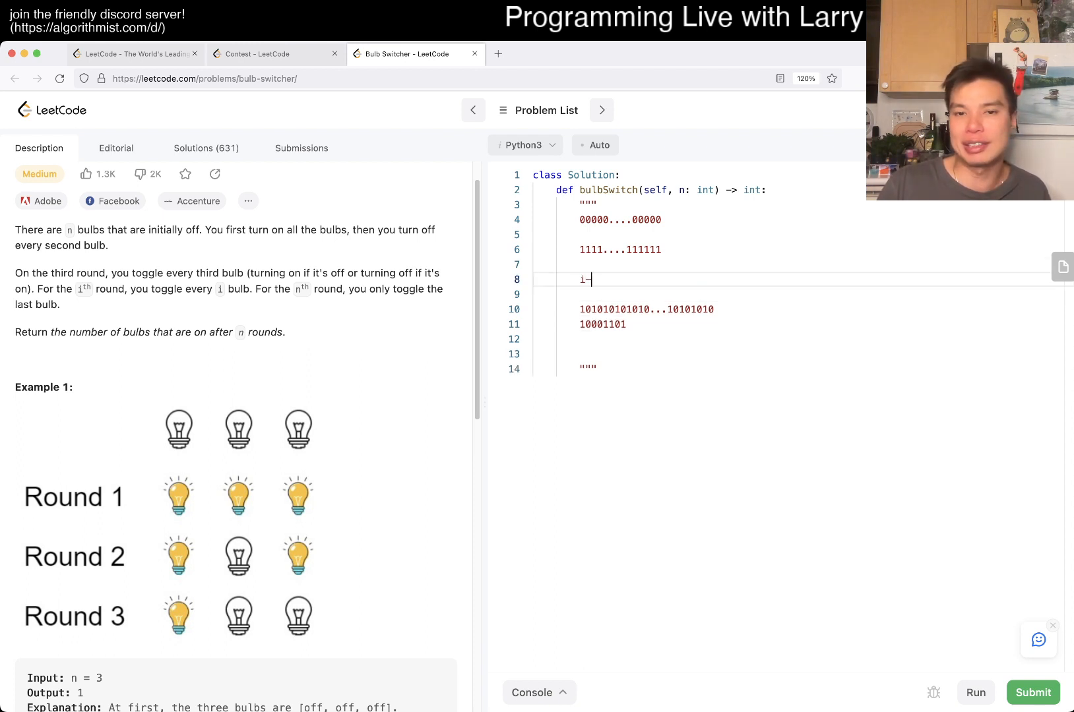
{"action": "type", "text": "th bulb"}
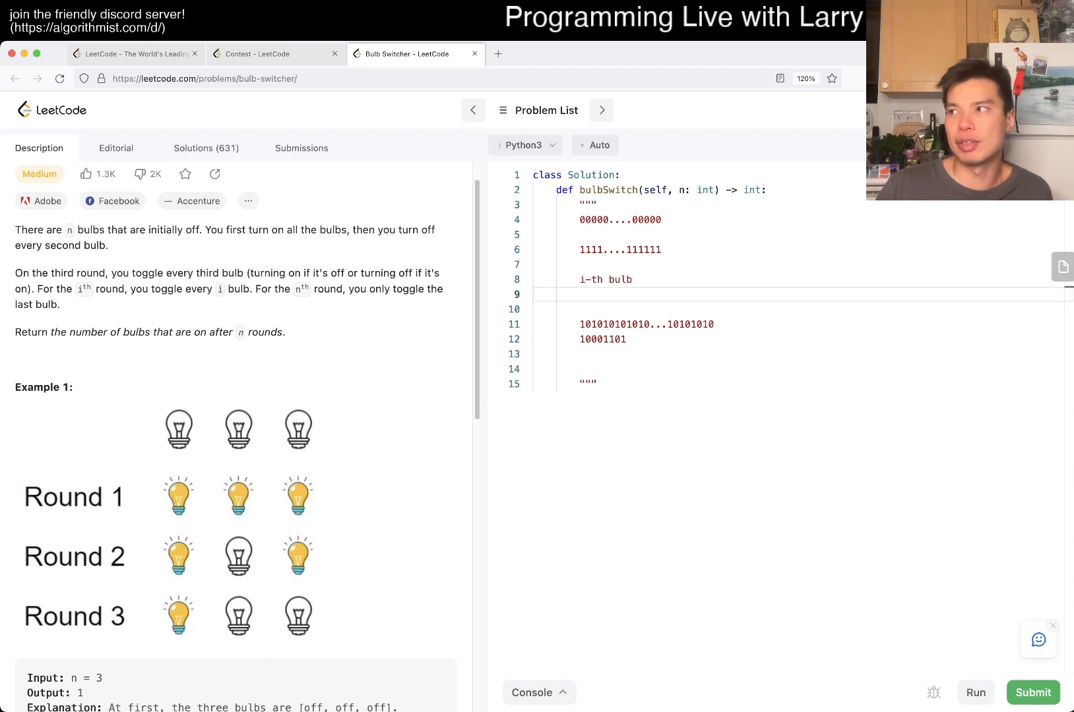
{"action": "type", "text": "1"}
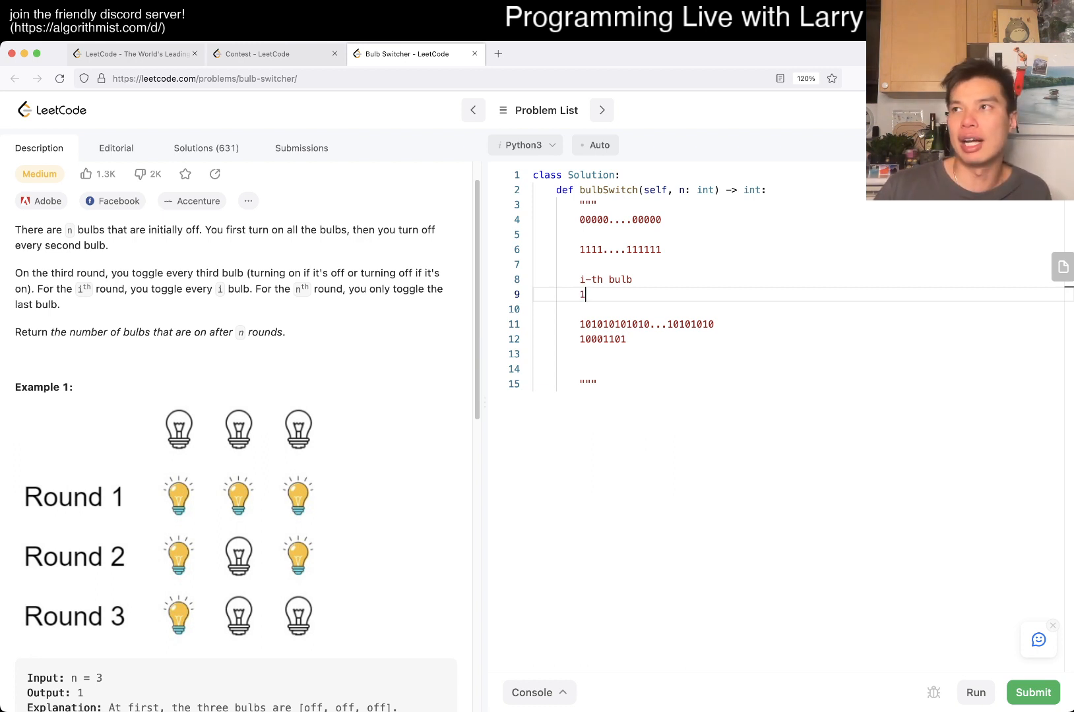
{"action": "key", "text": "Backspace"}
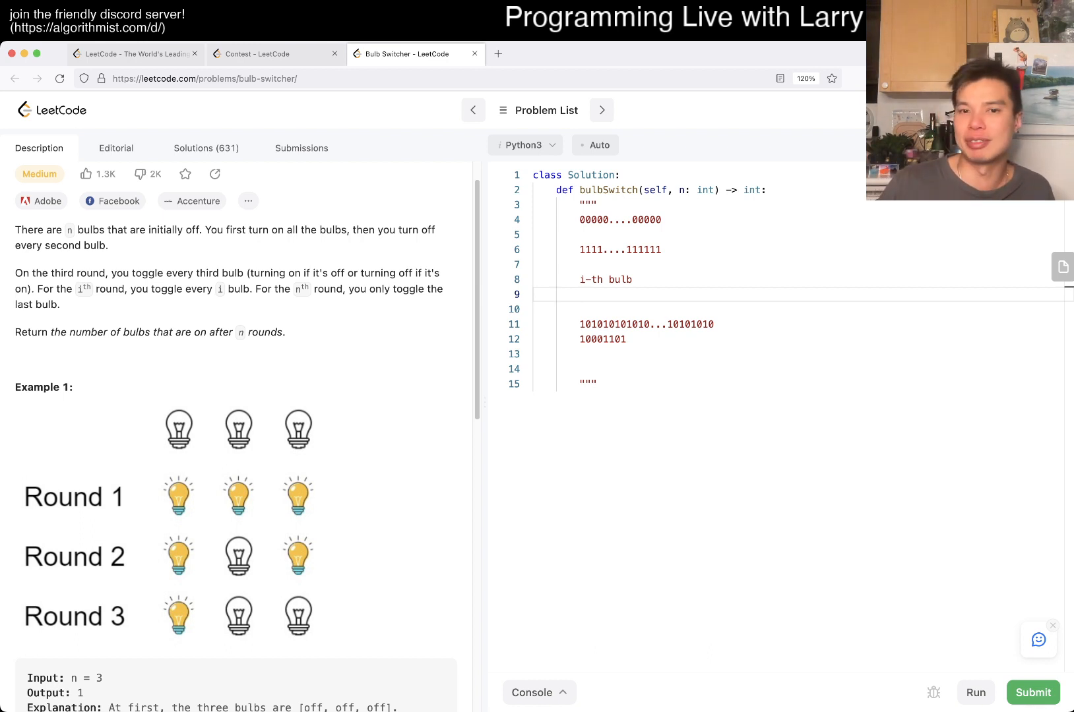
- Complete the note 'j for all j where i % j == 0' and select the old pattern lines for removal
{"action": "type", "text": "j for all j whe"}
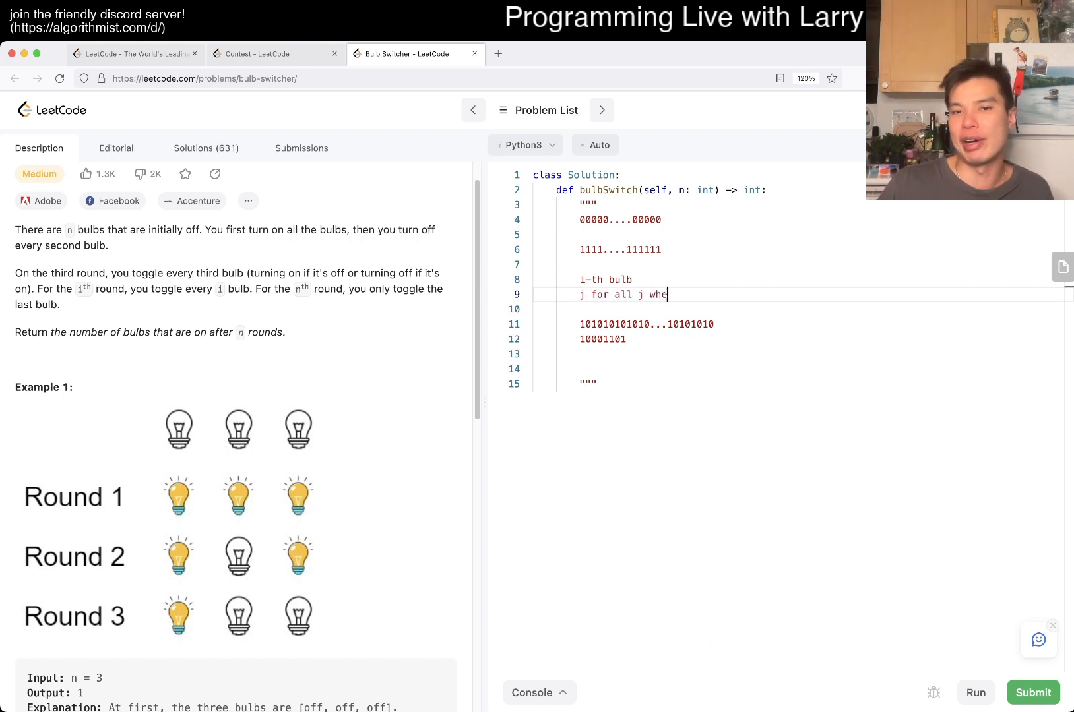
{"action": "type", "text": "re i % j == 0"}
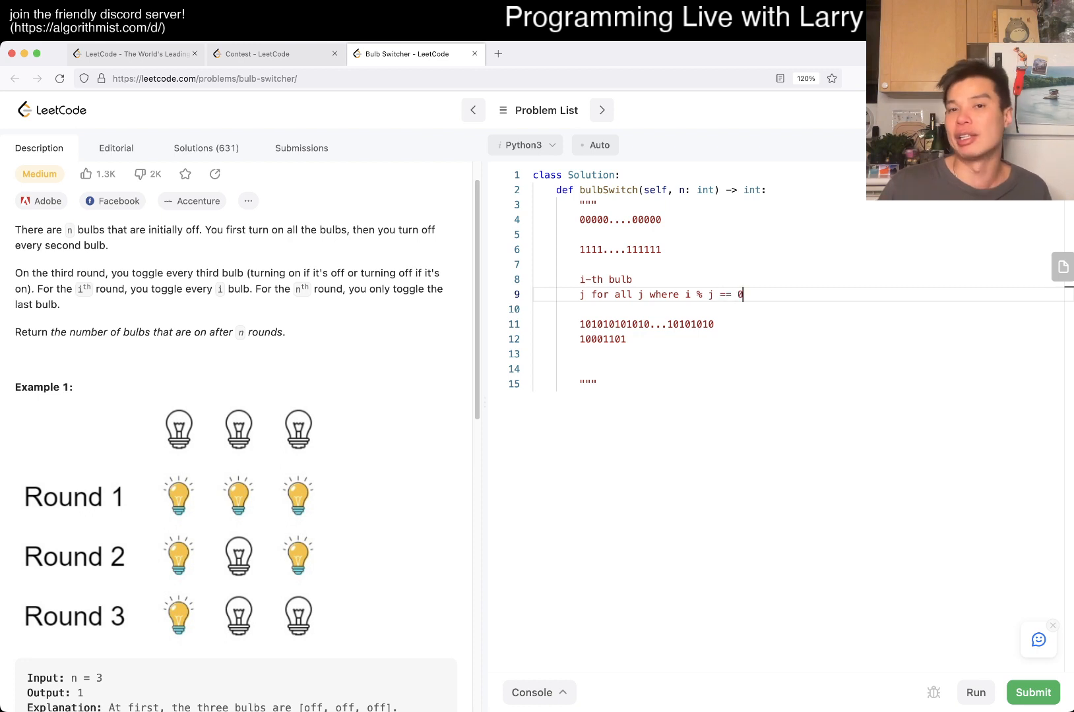
{"action": "left_click_drag", "start_coordinate": [579, 324], "coordinate": [624, 339]}
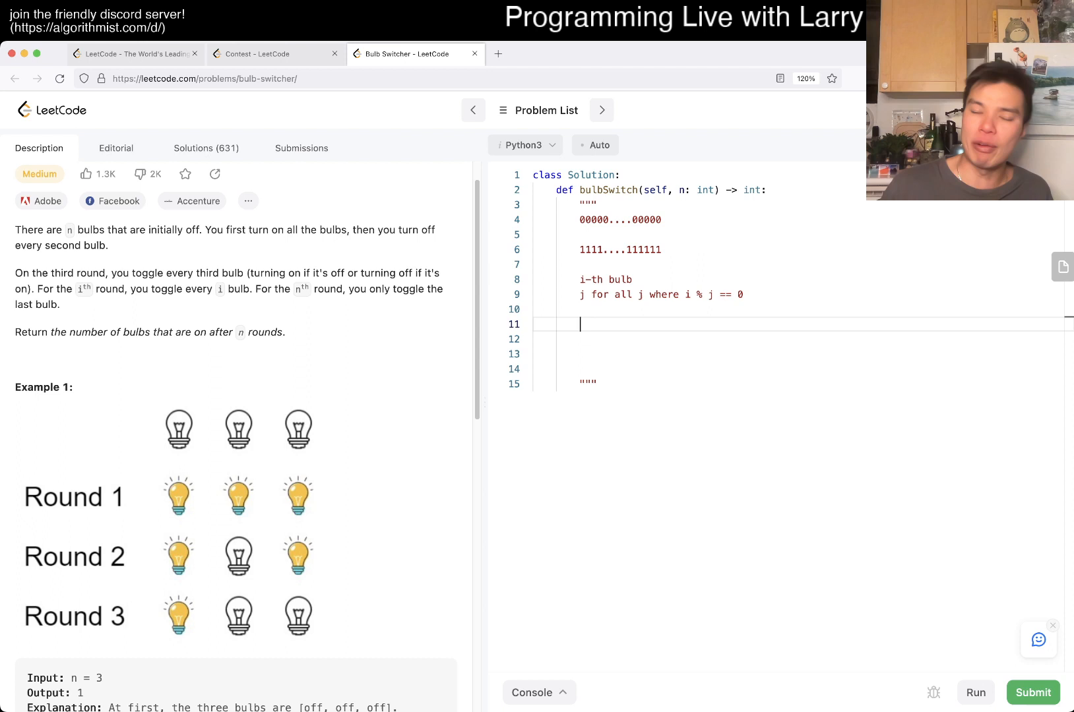
- Note the divisors 10 → 1, 2, 5, 10 and 20 → 1, 2, 4, 5, 10, 20
{"action": "type", "text": "10"}
{"action": "type", "text": "1, 2"}
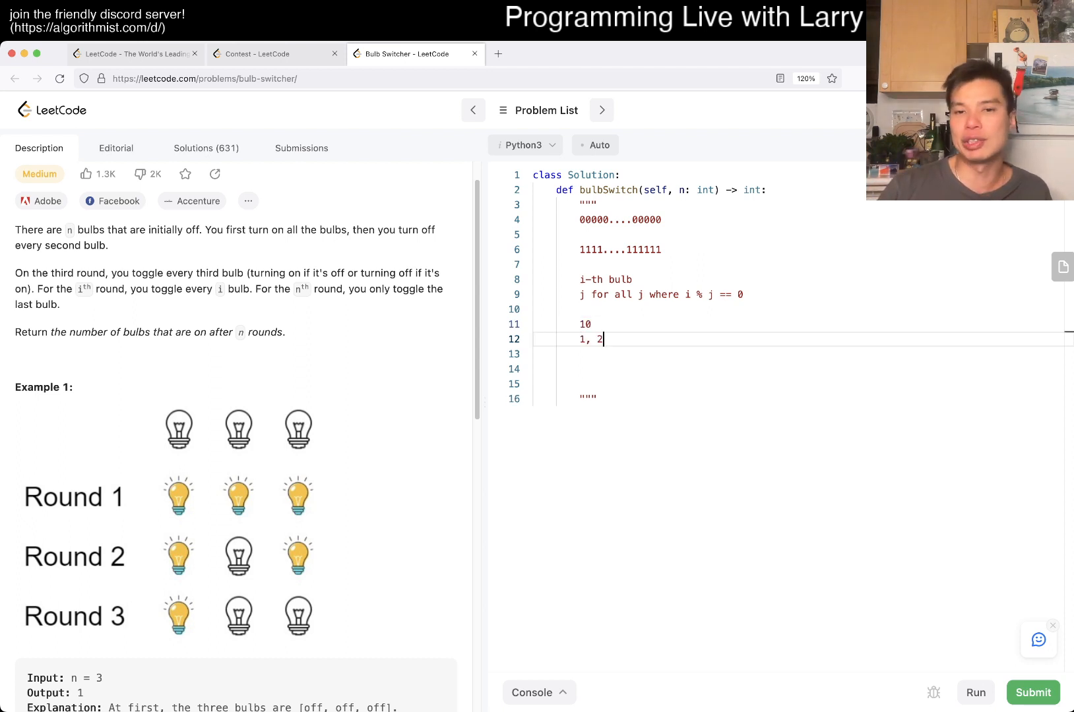
{"action": "type", "text": ", 5, 10"}
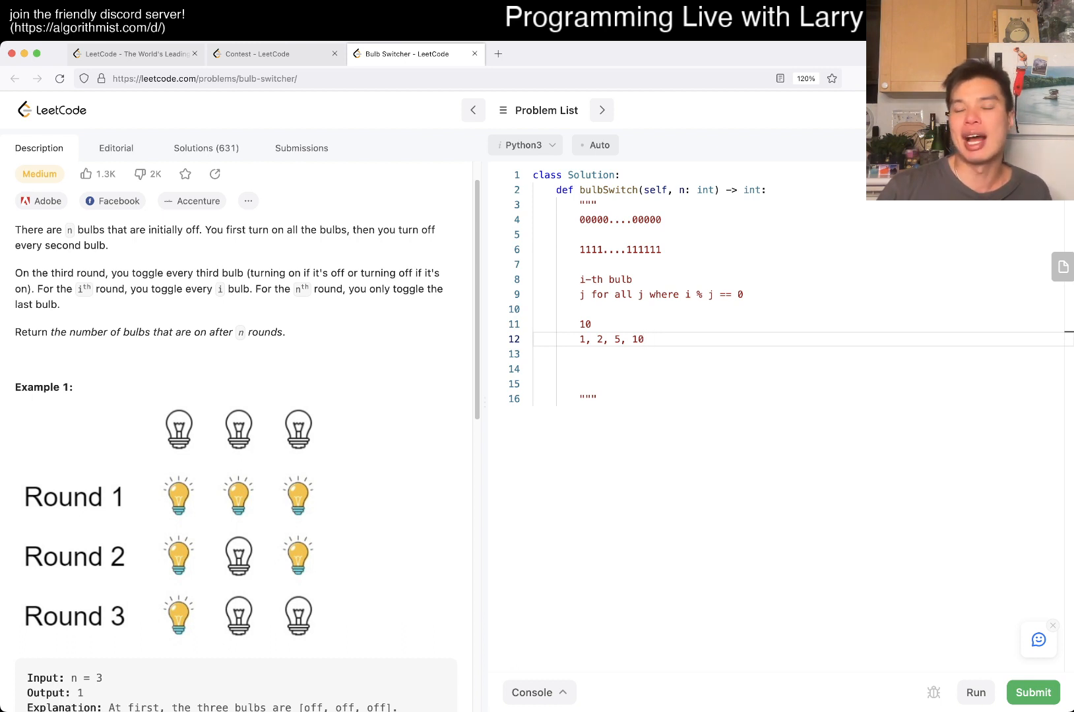
{"action": "key", "text": "enter"}
{"action": "type", "text": "1, 2,"}
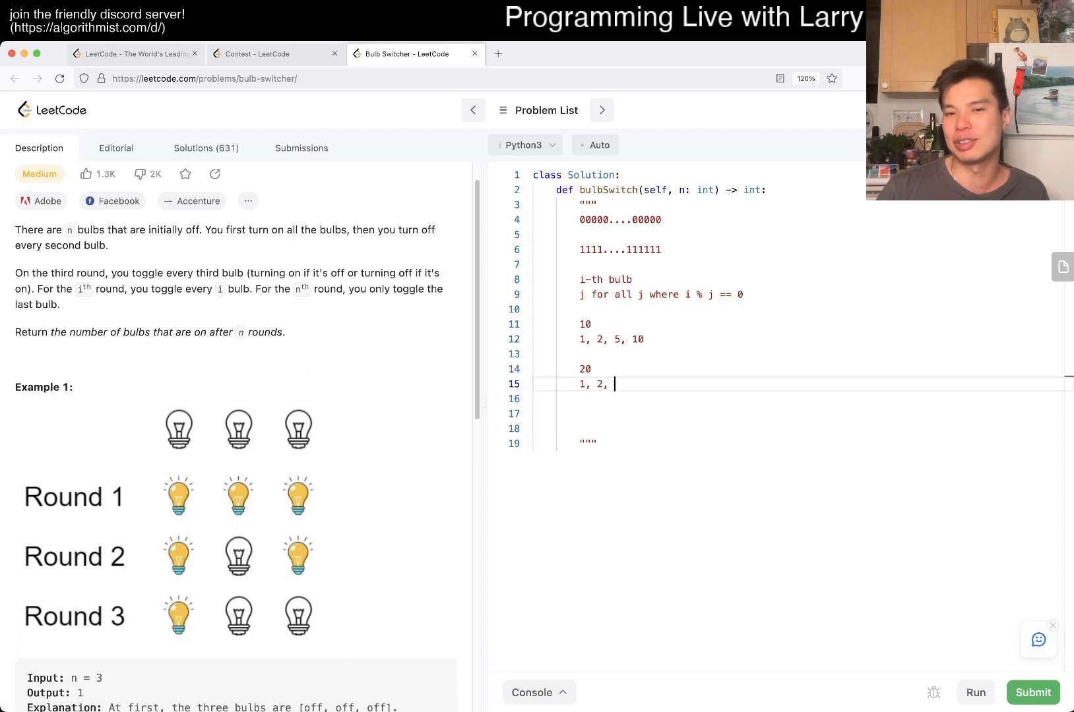
{"action": "type", "text": "4,"}
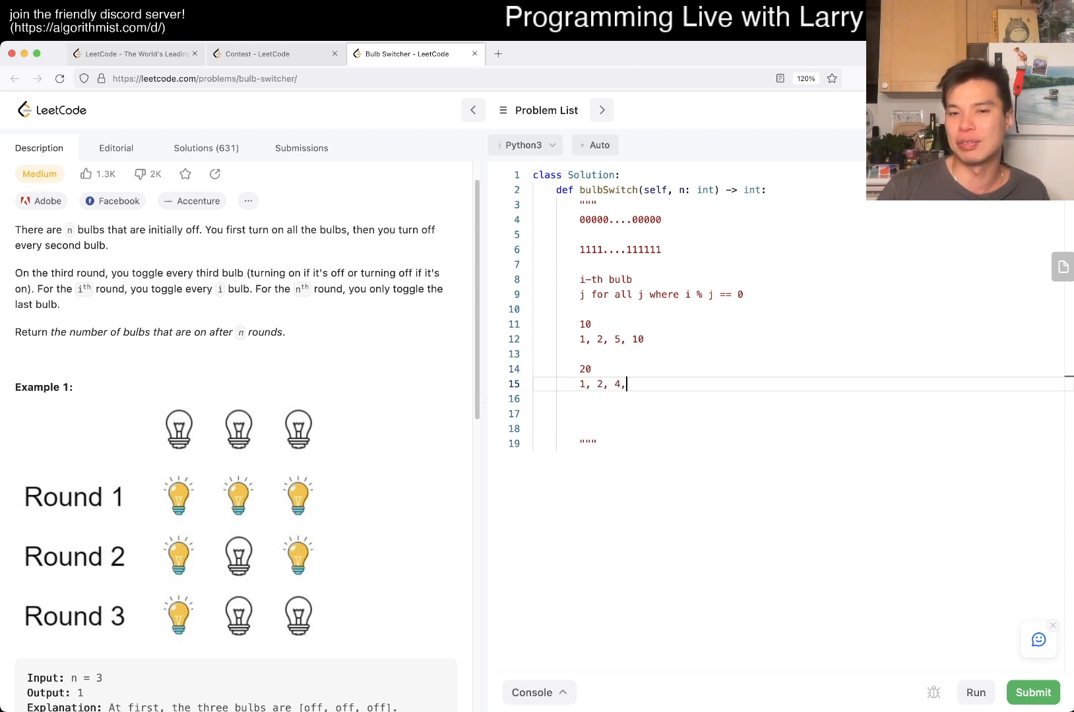
{"action": "type", "text": "5, 10"}
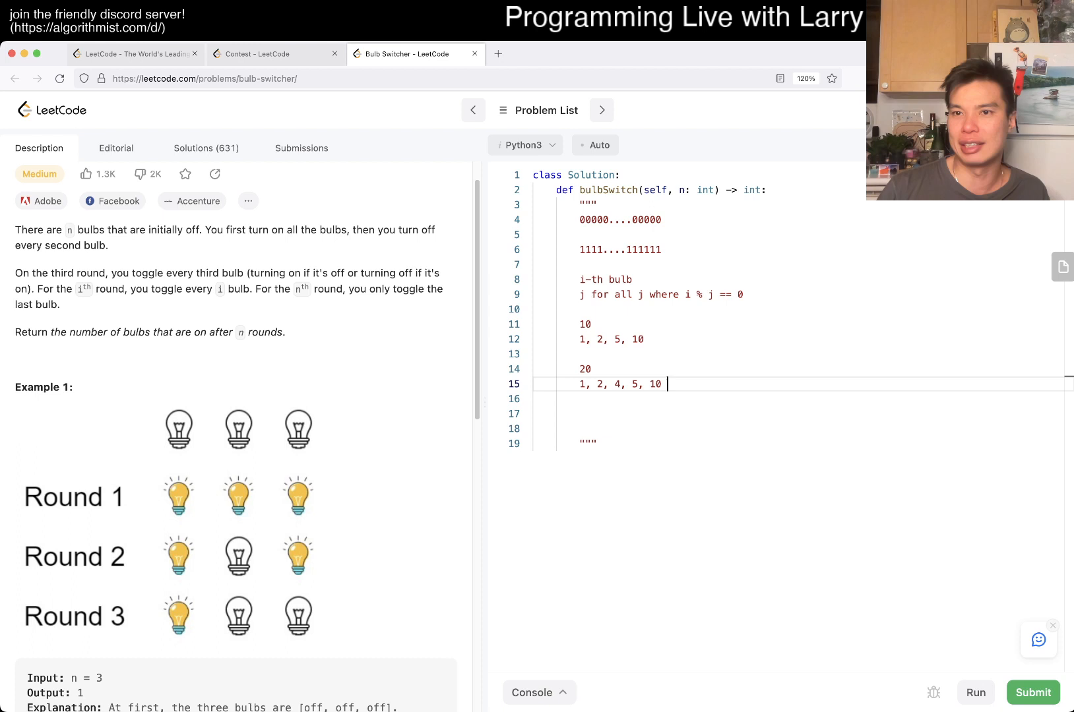
{"action": "type", "text": ", 20"}
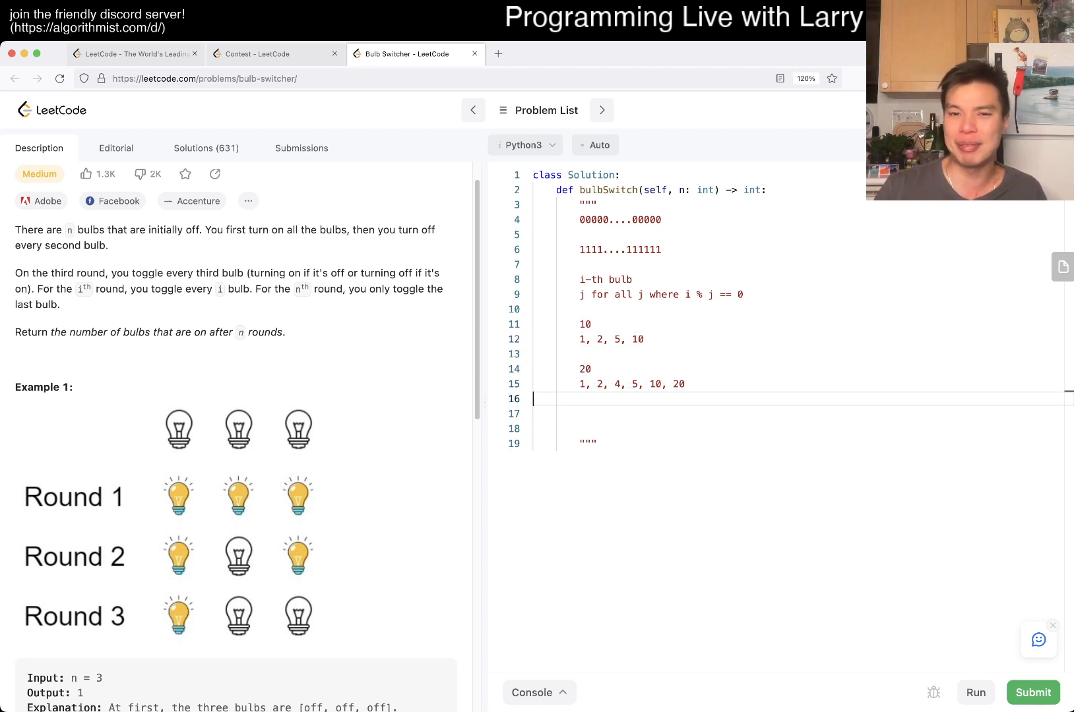
- Pair the divisors of 20 as 1 x 20, 2 x 10, 4 x 5 and begin a fresh line below
{"action": "key", "text": "enter"}
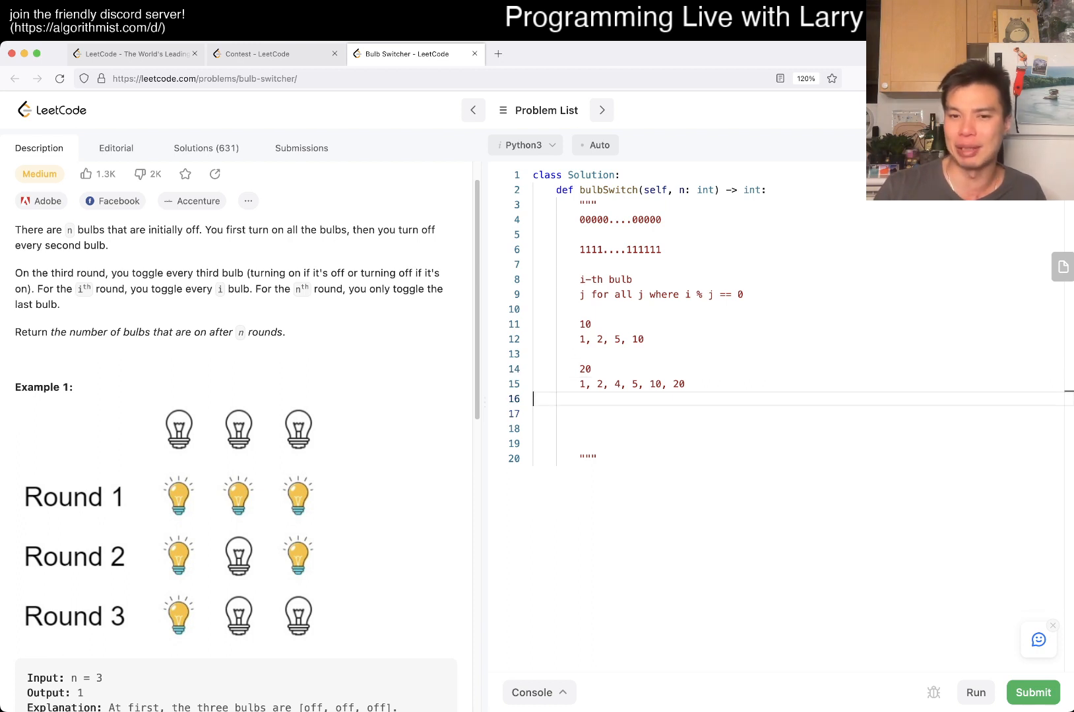
{"action": "type", "text": "1,"}
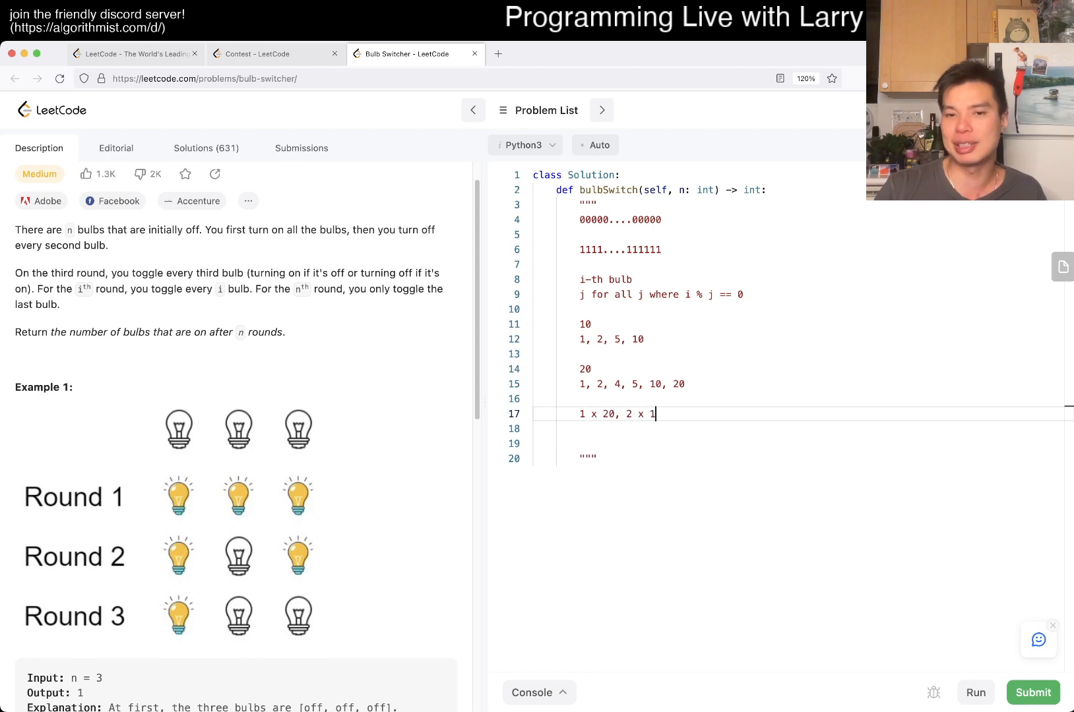
{"action": "type", "text": "0, 4 x 5"}
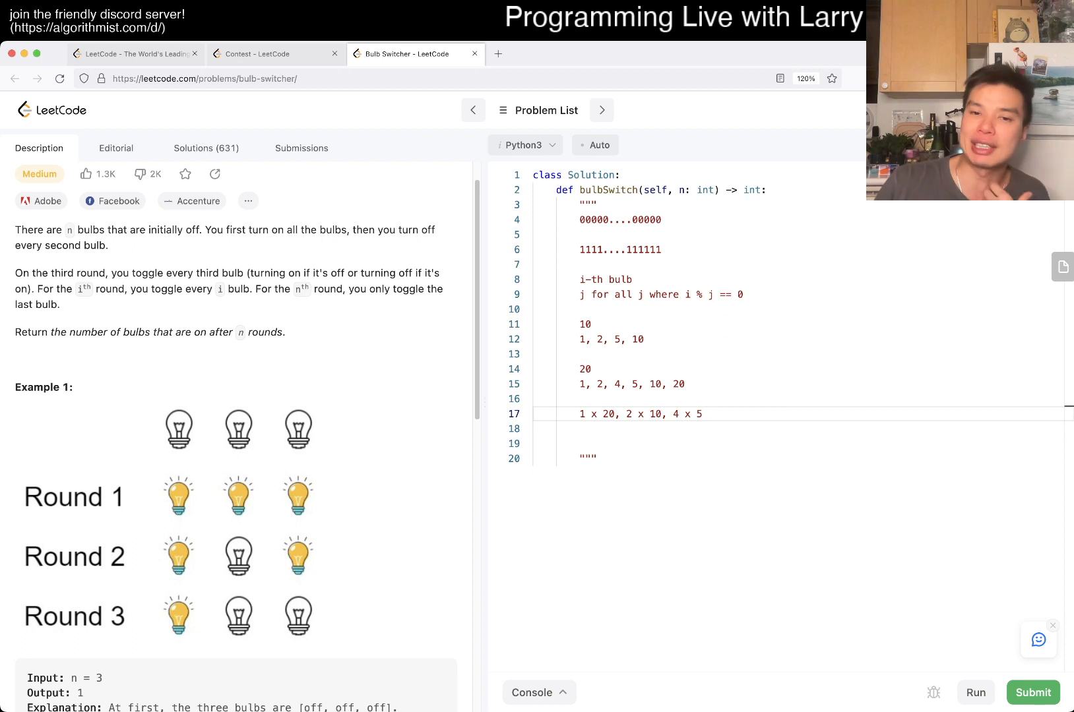
{"action": "left_click", "coordinate": [702, 414]}
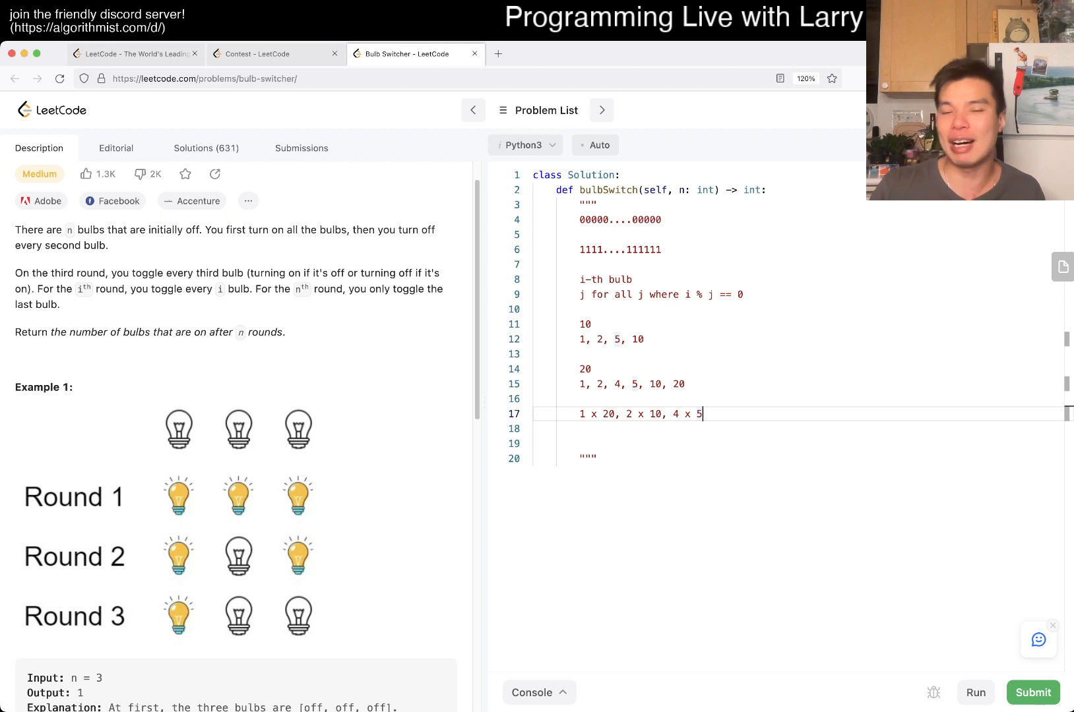
{"action": "key", "text": "Enter"}
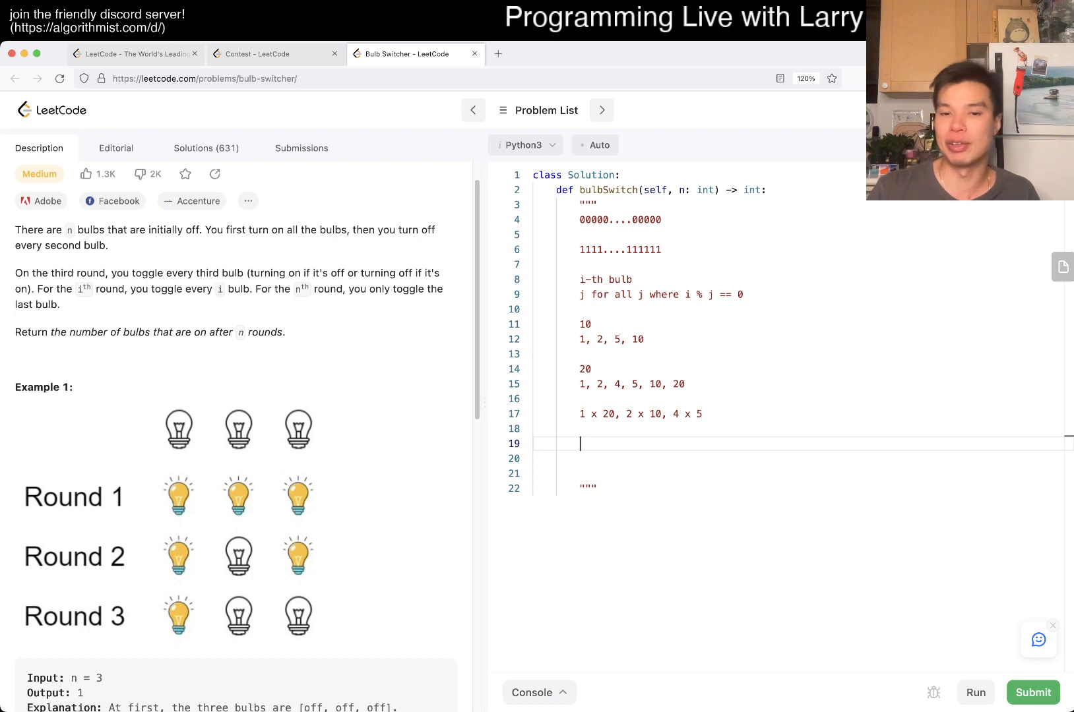
- Note 16 with divisors 1, 2, 4, 8, 16 and pairs 1 x 16, 2 x 8, 4 x 4
{"action": "type", "text": "16"}
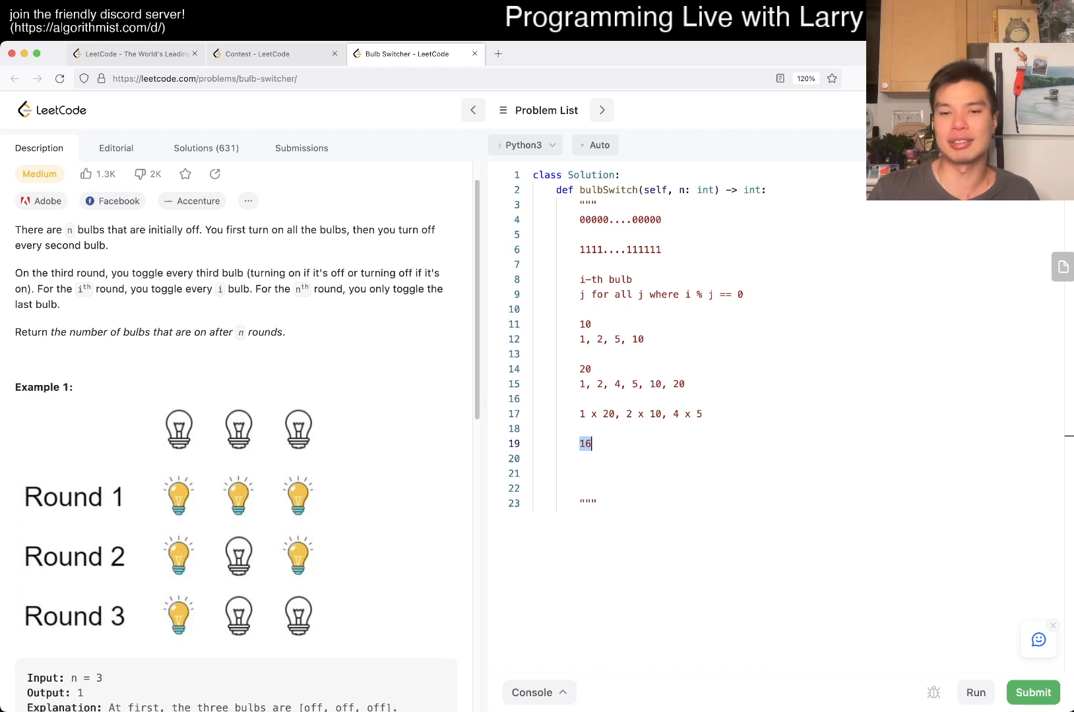
{"action": "type", "text": "1, 2, 4, 8,"}
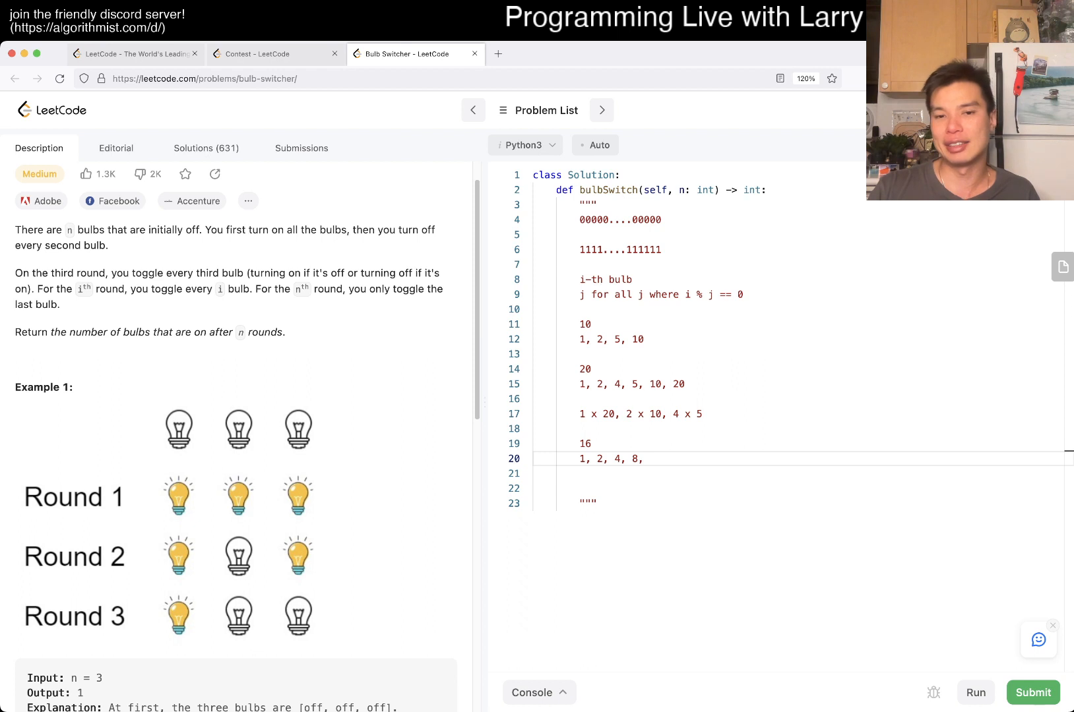
{"action": "type", "text": "16"}
{"action": "left_click", "coordinate": [802, 488]}
{"action": "type", "text": "1 x 16, 2 x"}
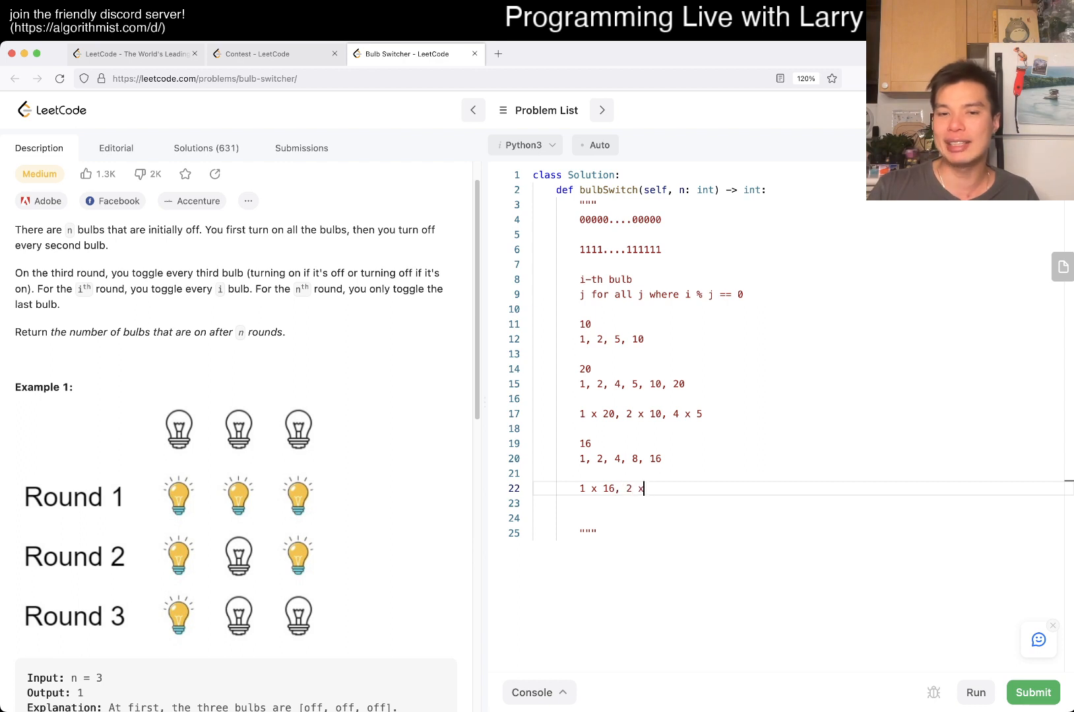
{"action": "type", "text": "8, 4 x 4"}
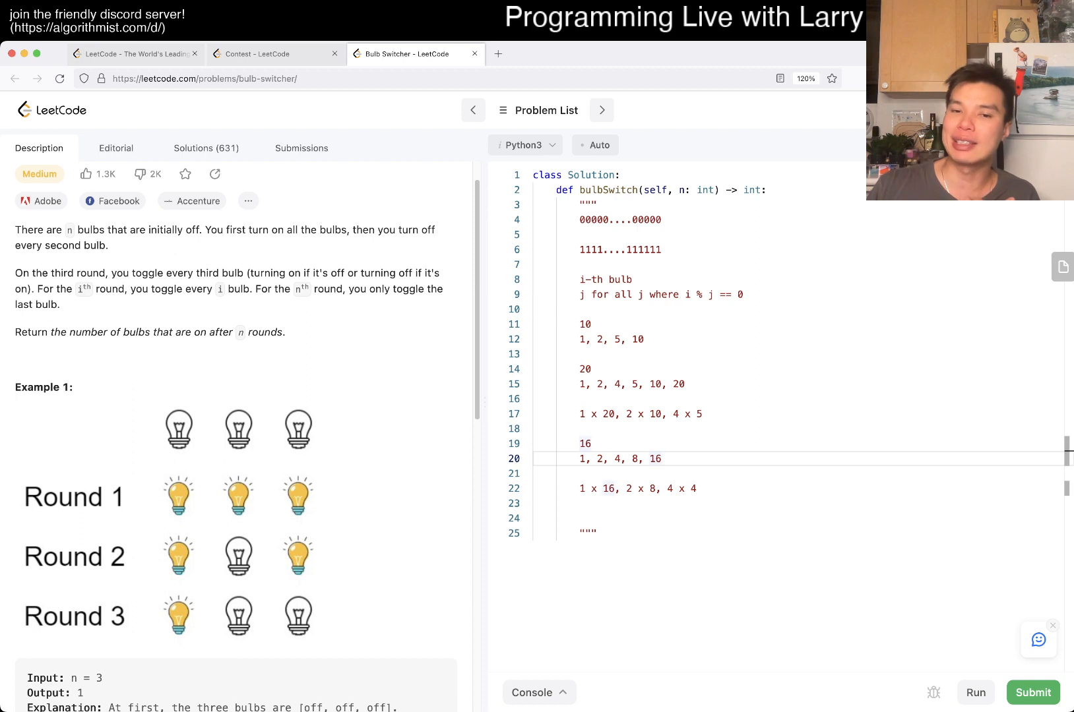
- Highlight the divisor list and pick out the number 16 in the notes
{"action": "left_click_drag", "start_coordinate": [575, 460], "coordinate": [661, 459]}
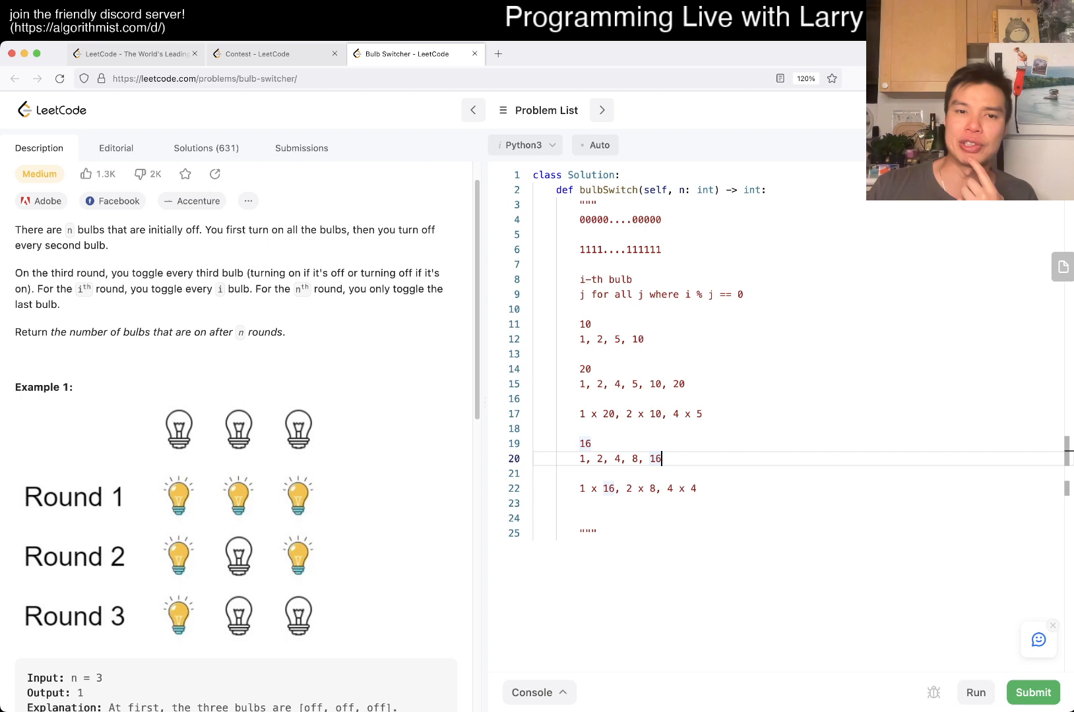
{"action": "left_click_drag", "start_coordinate": [661, 459], "coordinate": [696, 490]}
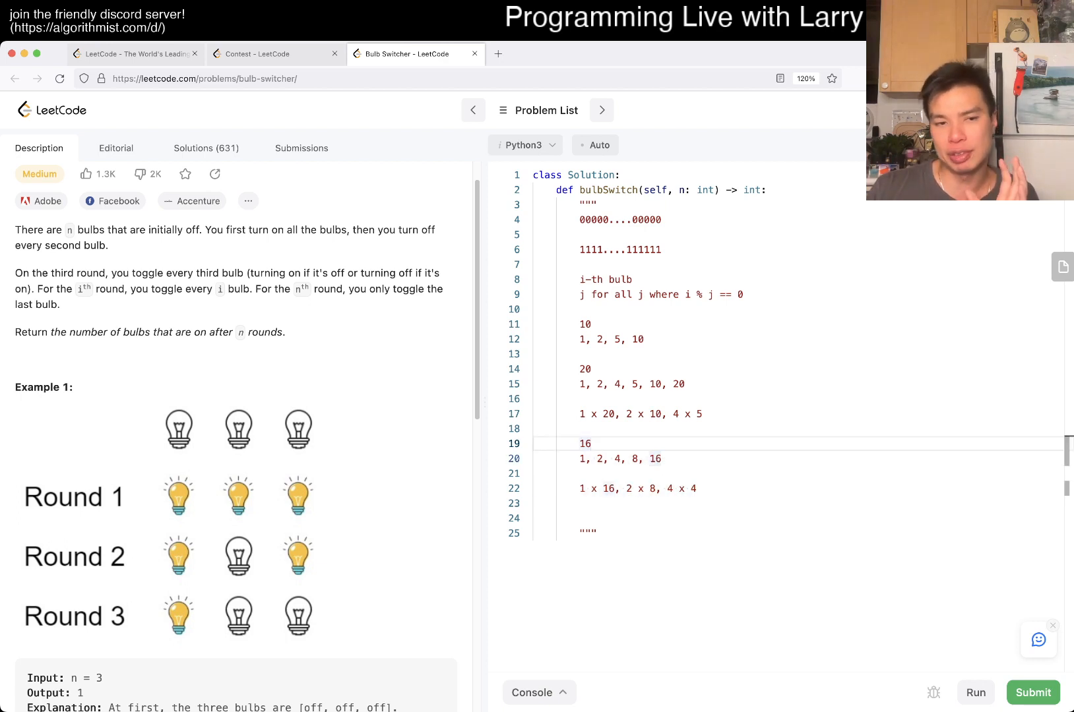
{"action": "double_click", "coordinate": [585, 444]}
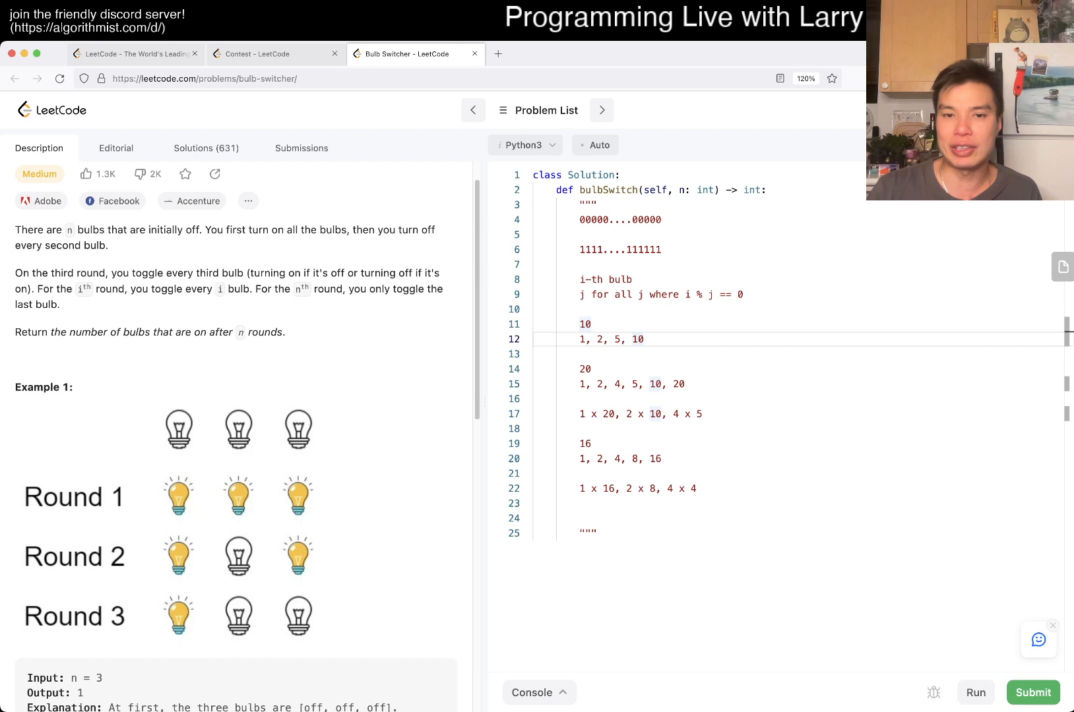
- Sketch round states above the examples: 1 / 1111111, 2 / 1010101, 3 / 1000111..
{"action": "key", "text": "Enter"}
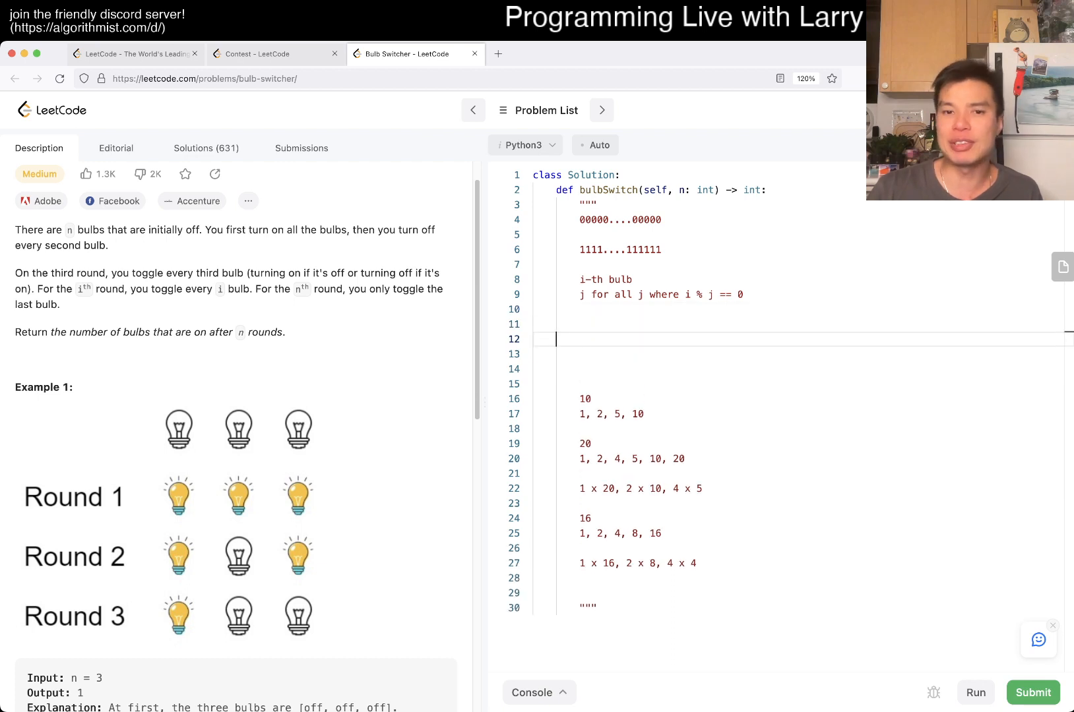
{"action": "type", "text": "1"}
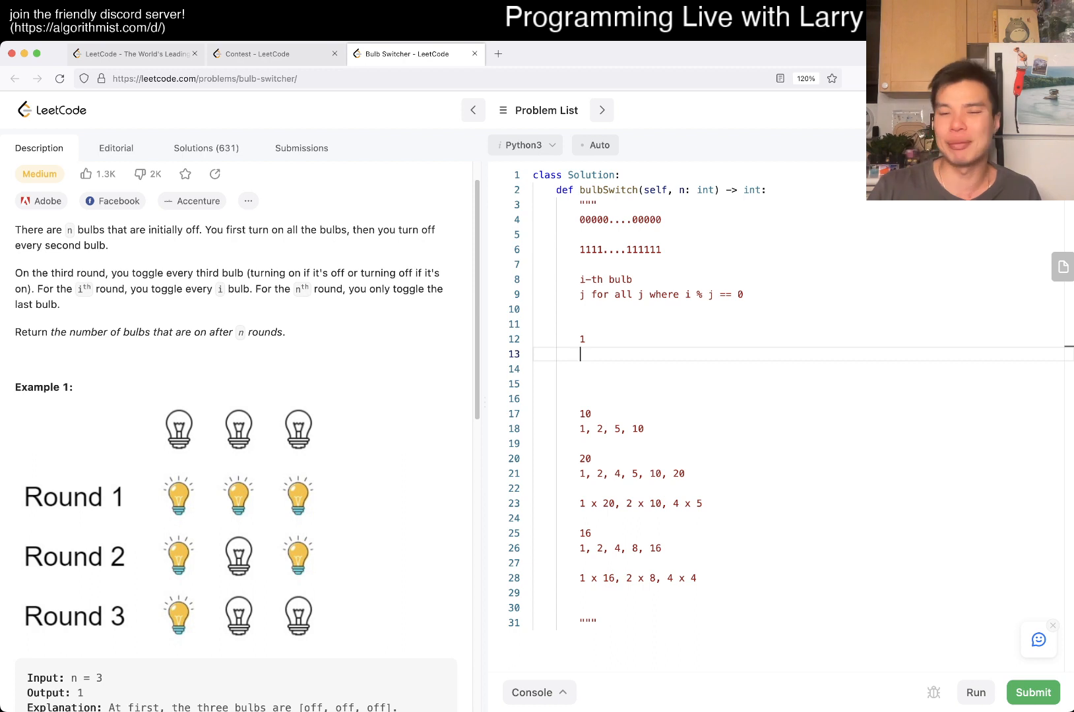
{"action": "type", "text": "11"}
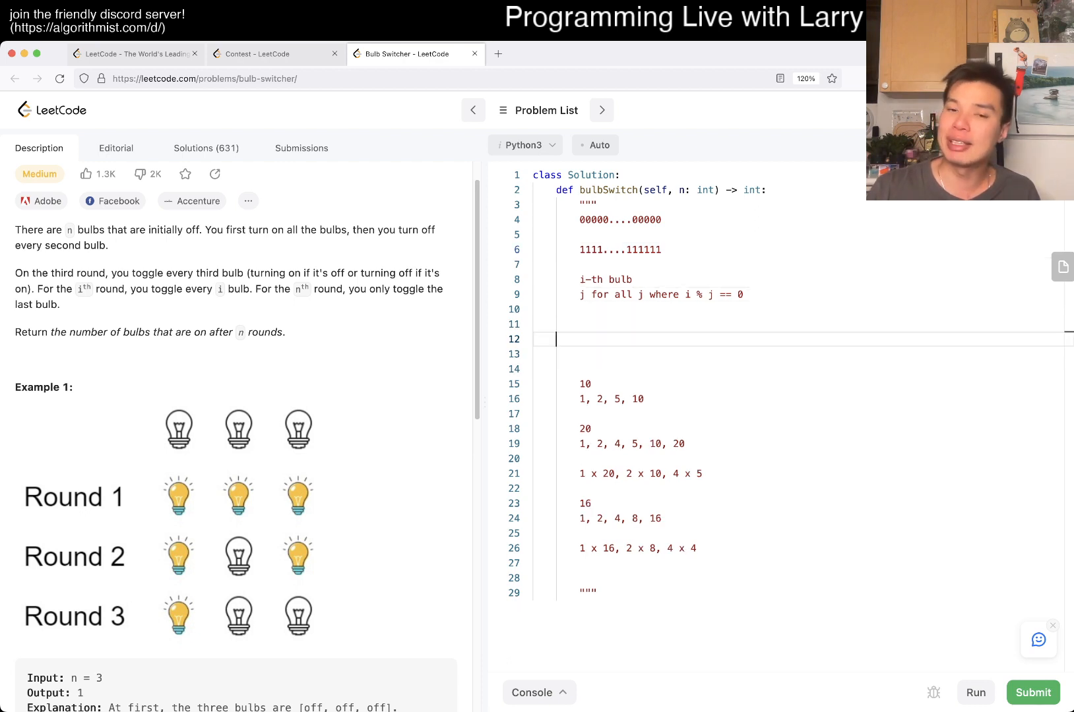
{"action": "type", "text": "1111111"}
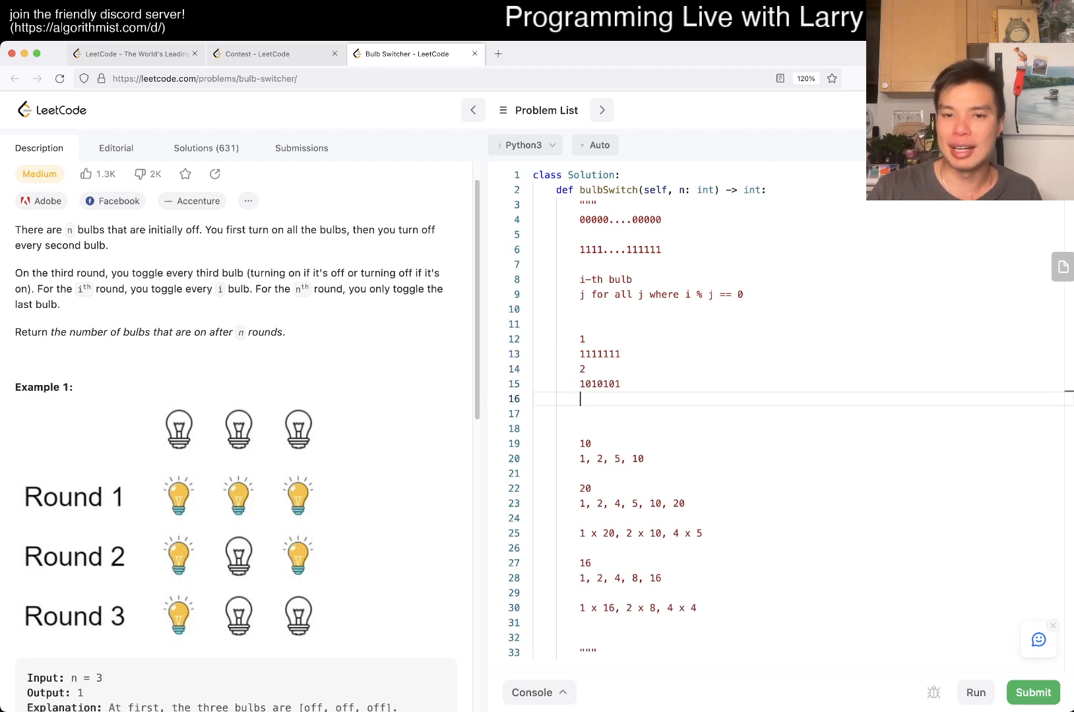
{"action": "type", "text": "3"}
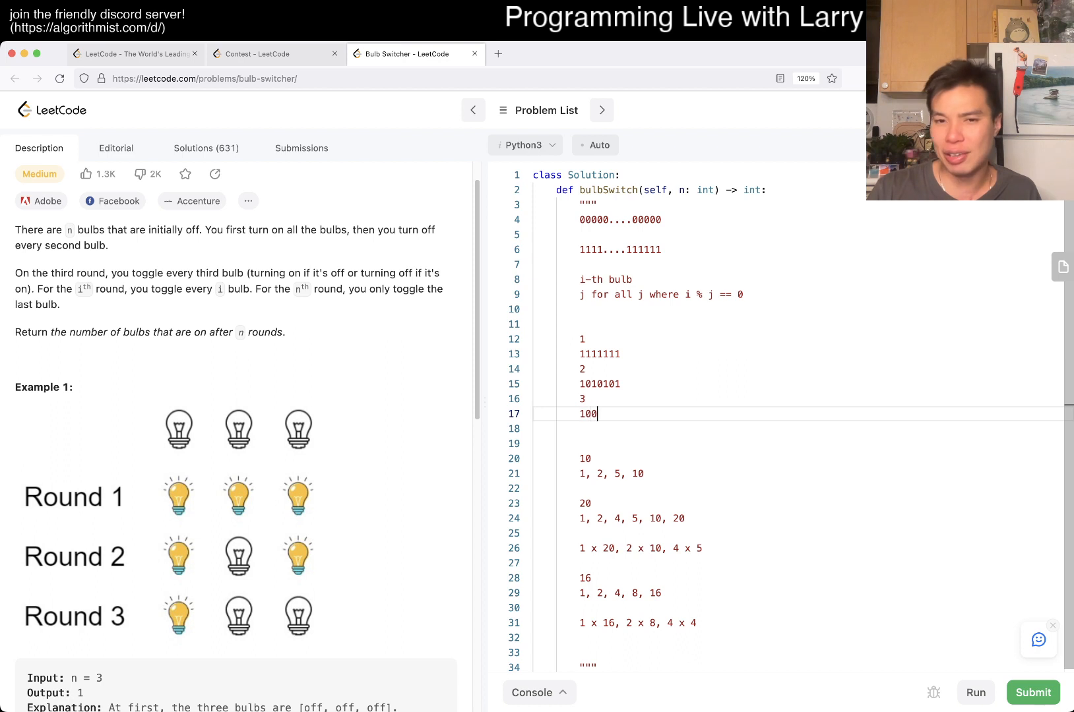
{"action": "type", "text": "0111..."}
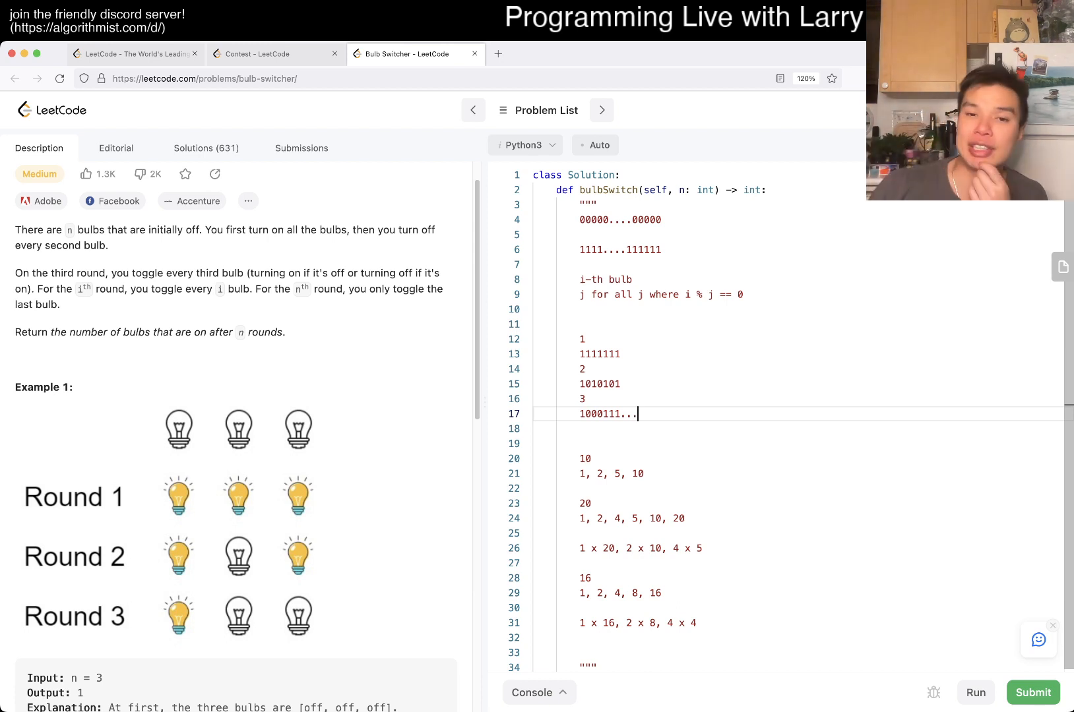
{"action": "double_click", "coordinate": [581, 369]}
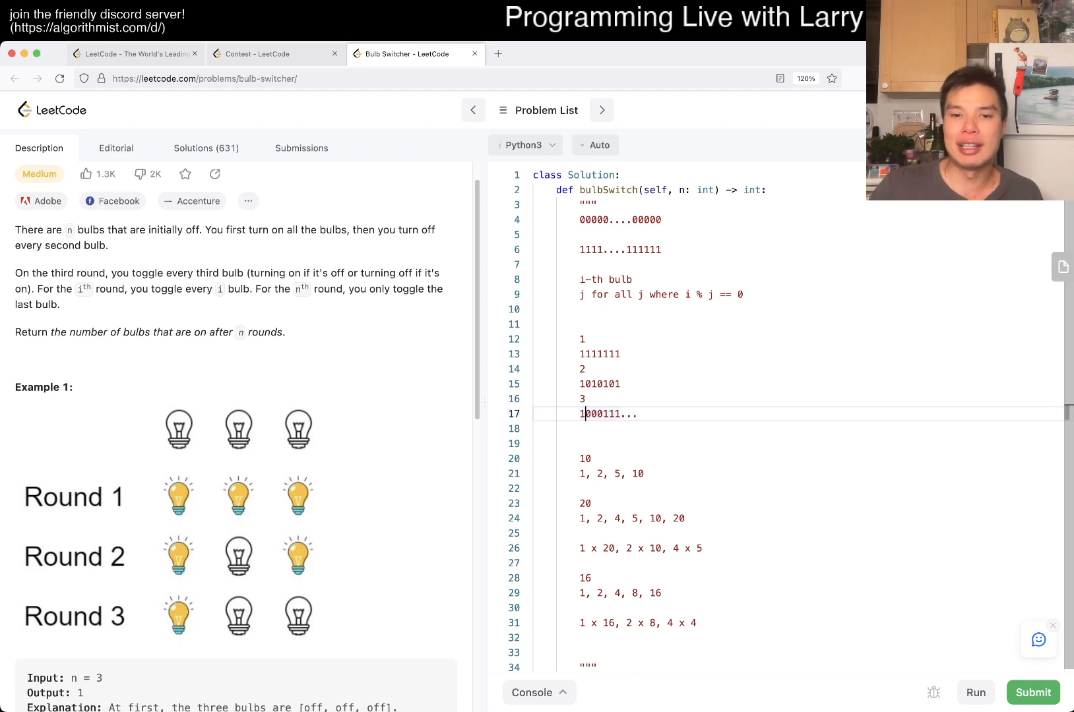
- Write recurrences f(16) = f(15) + is light 16 on, and f(17) = f(16) + is light 17 on
{"action": "left_click", "coordinate": [636, 414]}
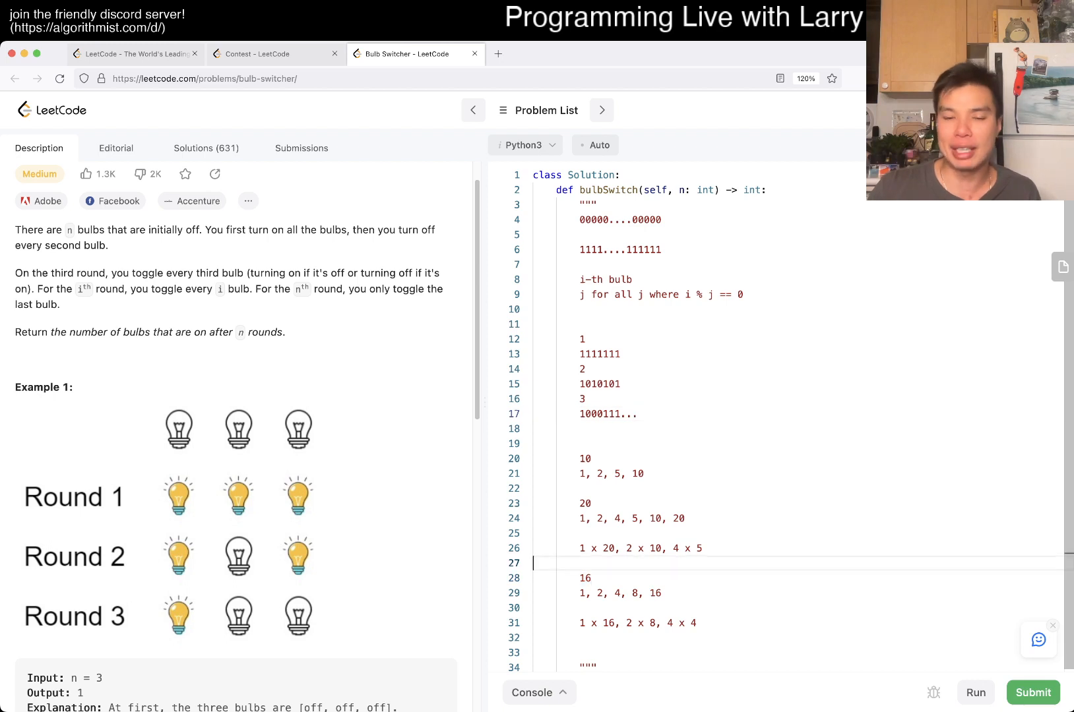
{"action": "type", "text": "1"}
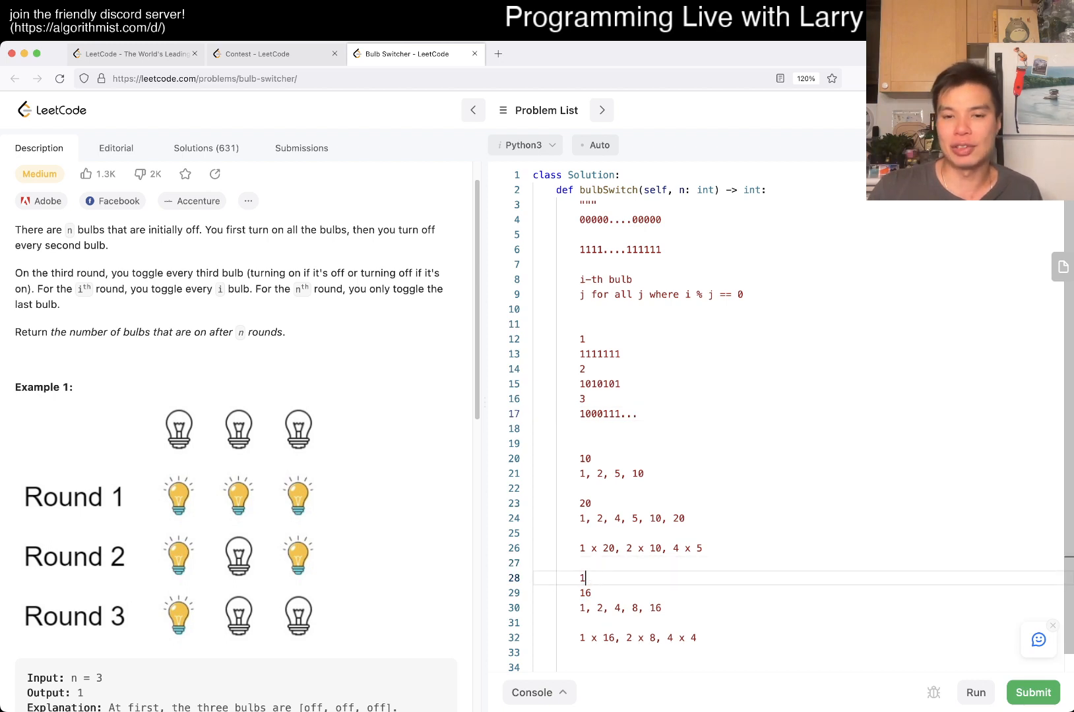
{"action": "type", "text": "f(16) = f"}
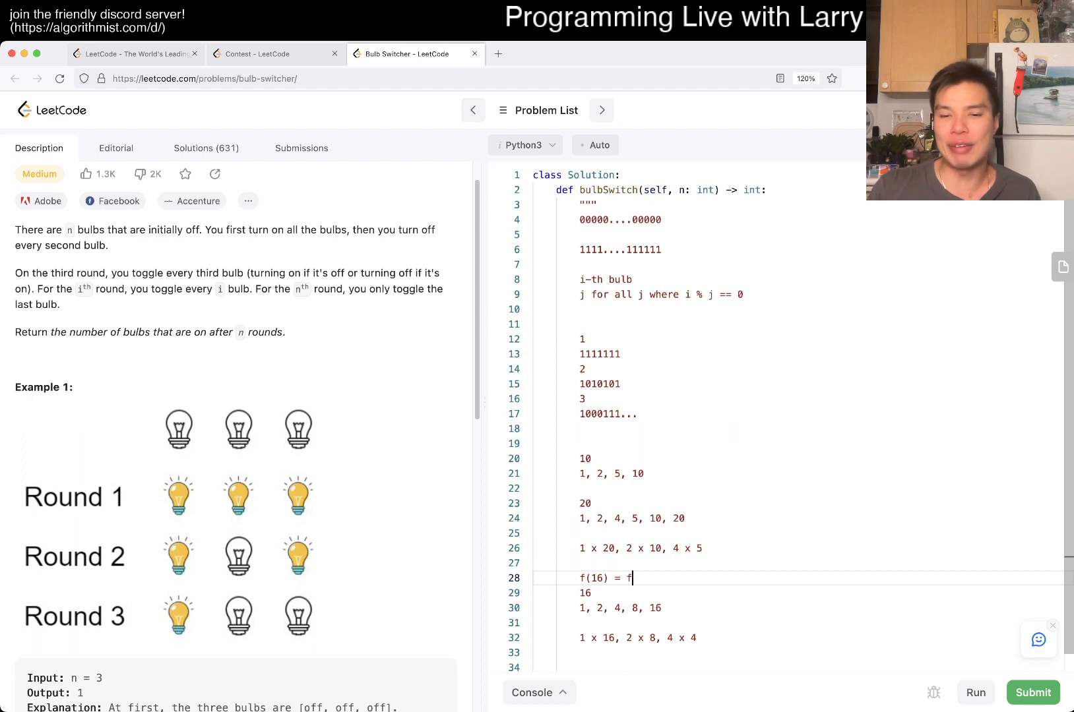
{"action": "type", "text": "(15) + 1"}
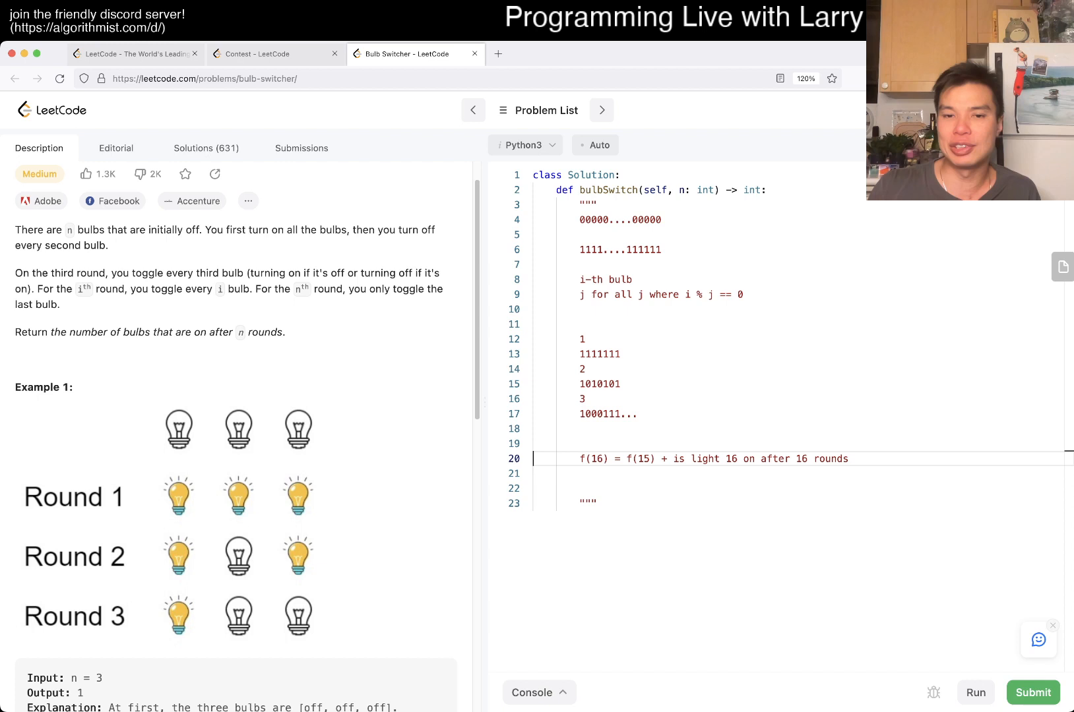
{"action": "type", "text": "f(17)"}
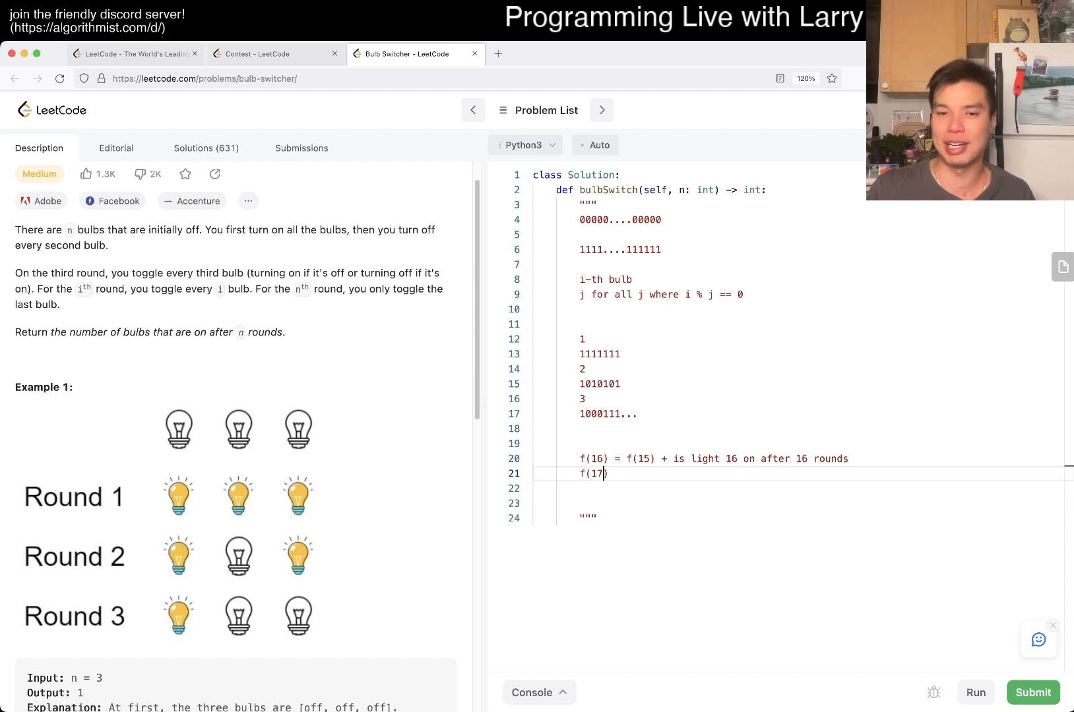
{"action": "type", "text": "= f(1"}
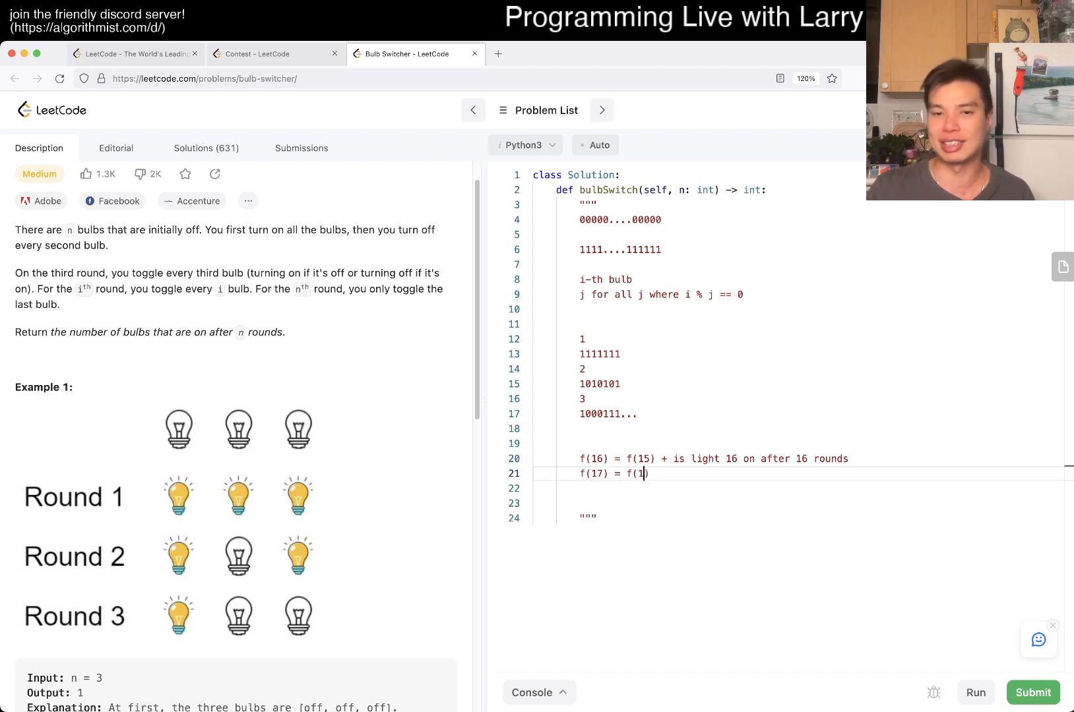
{"action": "type", "text": "6) + is light 17 on after 17 rounds"}
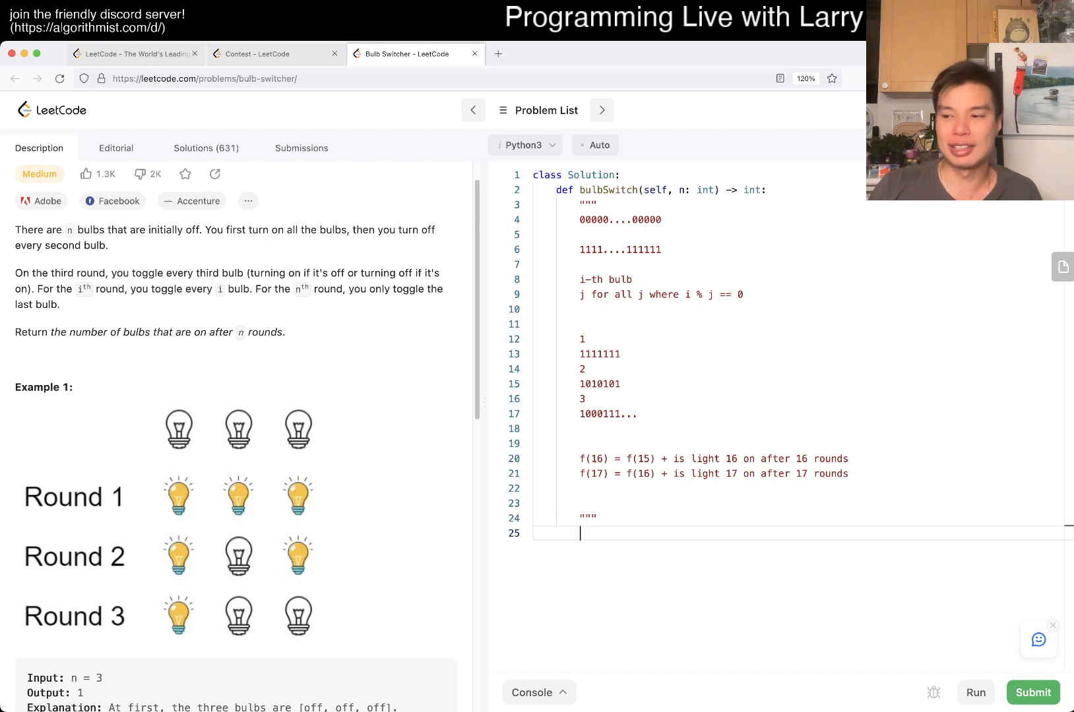
- Note N = 100 and the lit positions 1^2, 2^2, 3^2, 4^2... i^2
{"action": "key", "text": "Enter"}
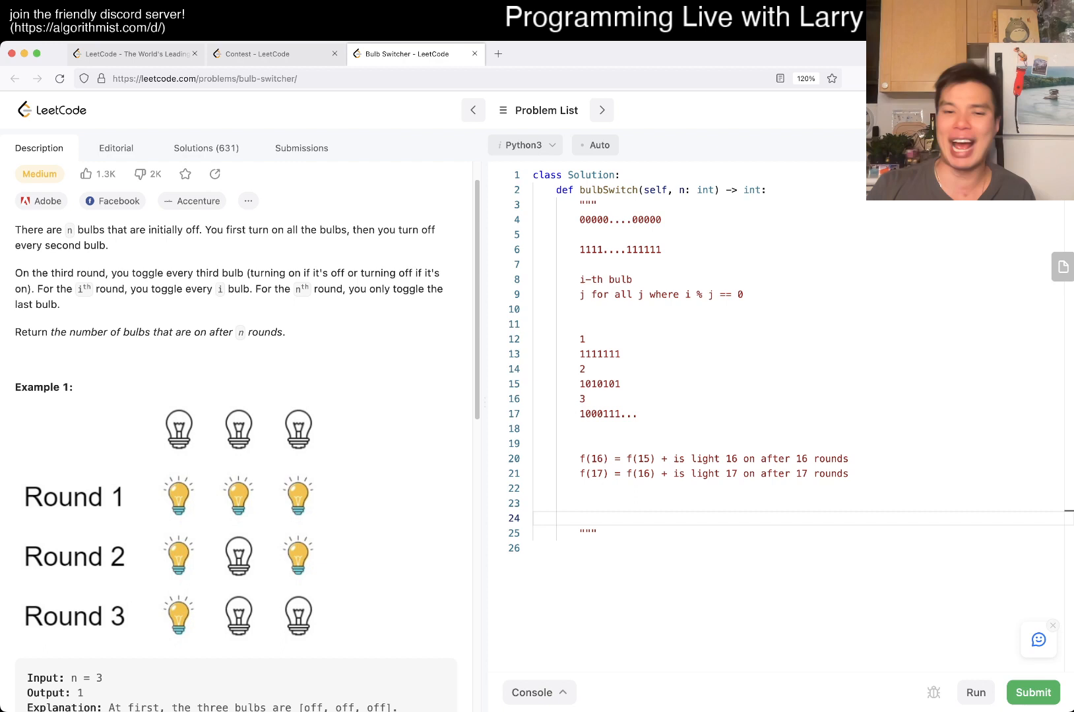
{"action": "type", "text": "N ="}
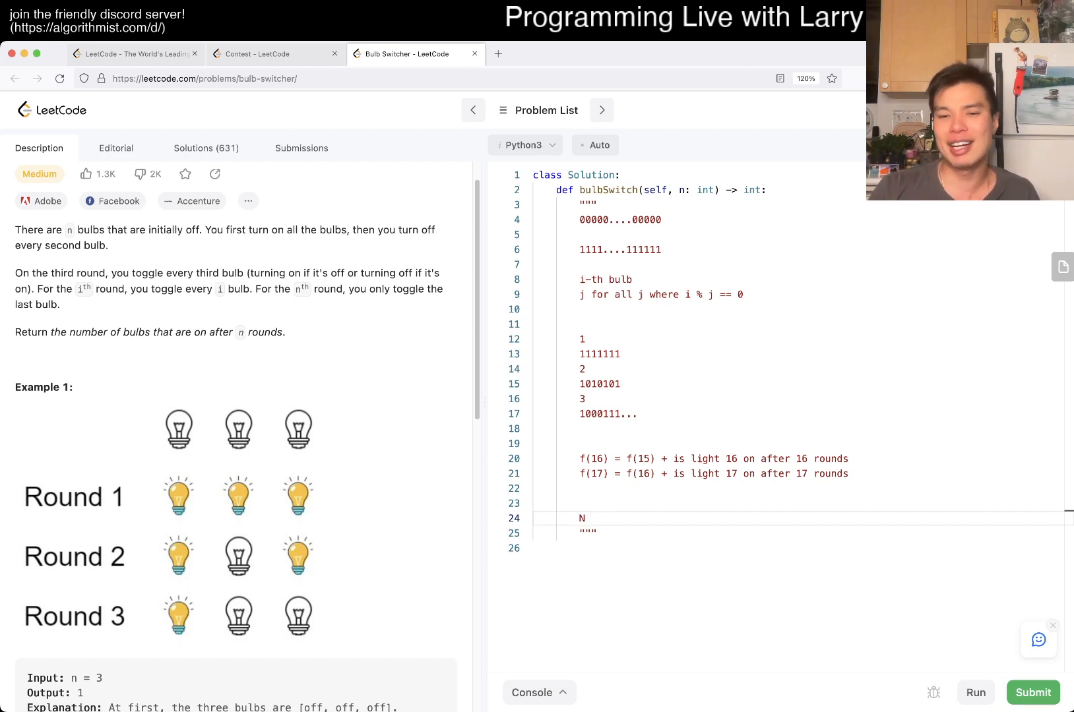
{"action": "type", "text": "= 100"}
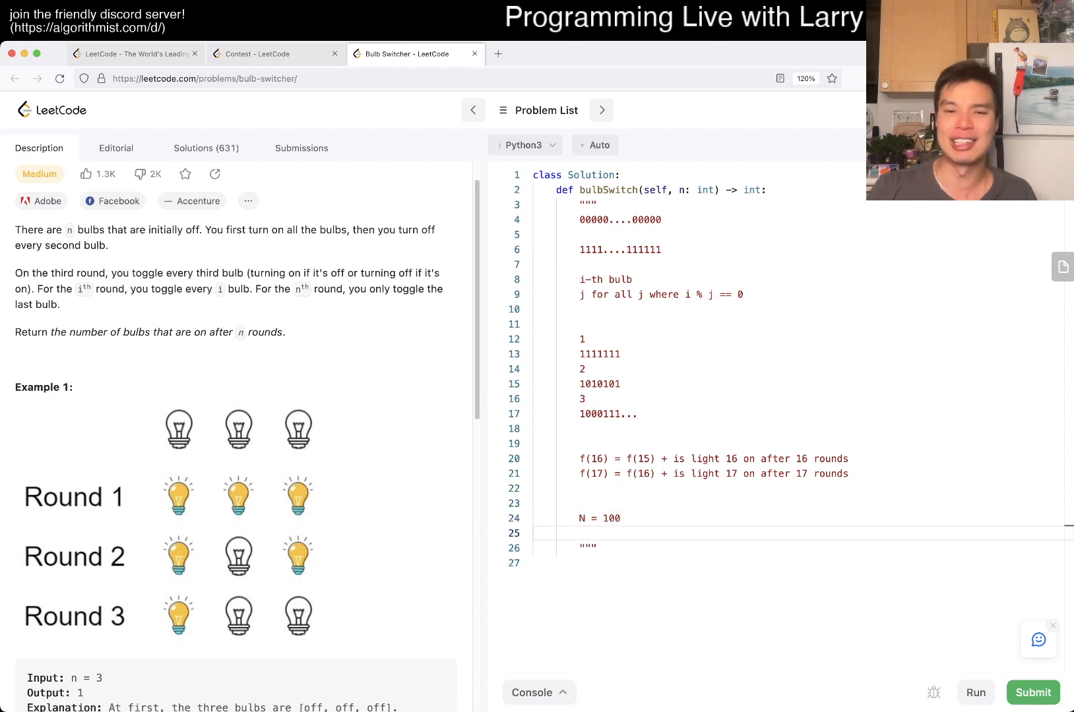
{"action": "type", "text": "1^2"}
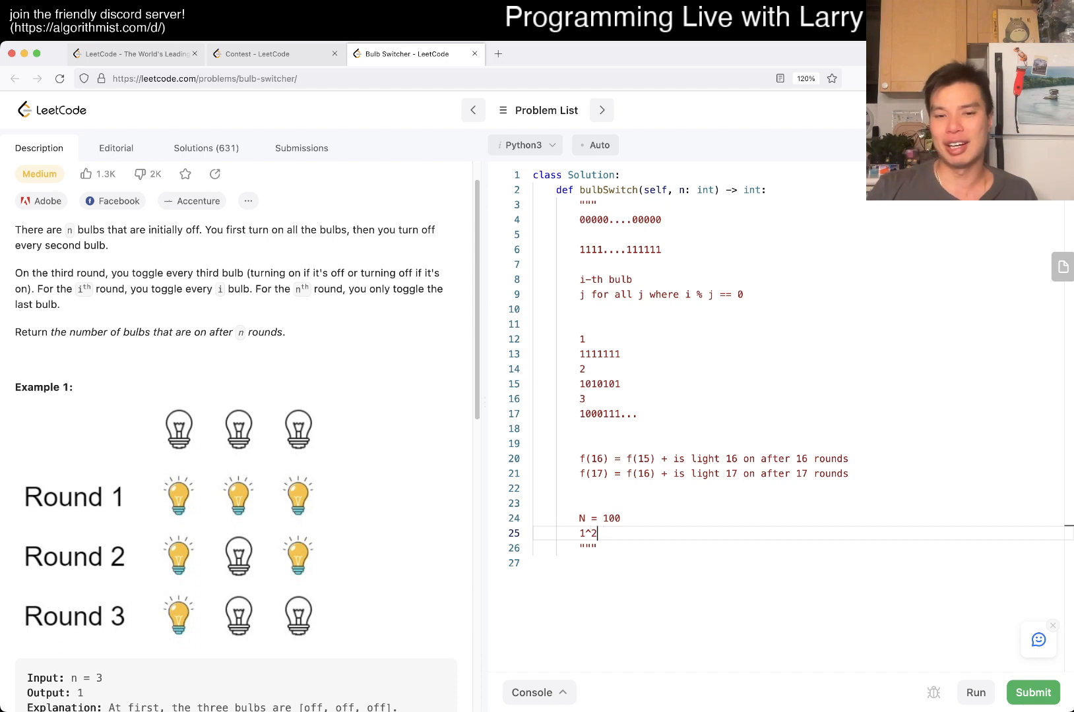
{"action": "type", "text": ", 2^2,"}
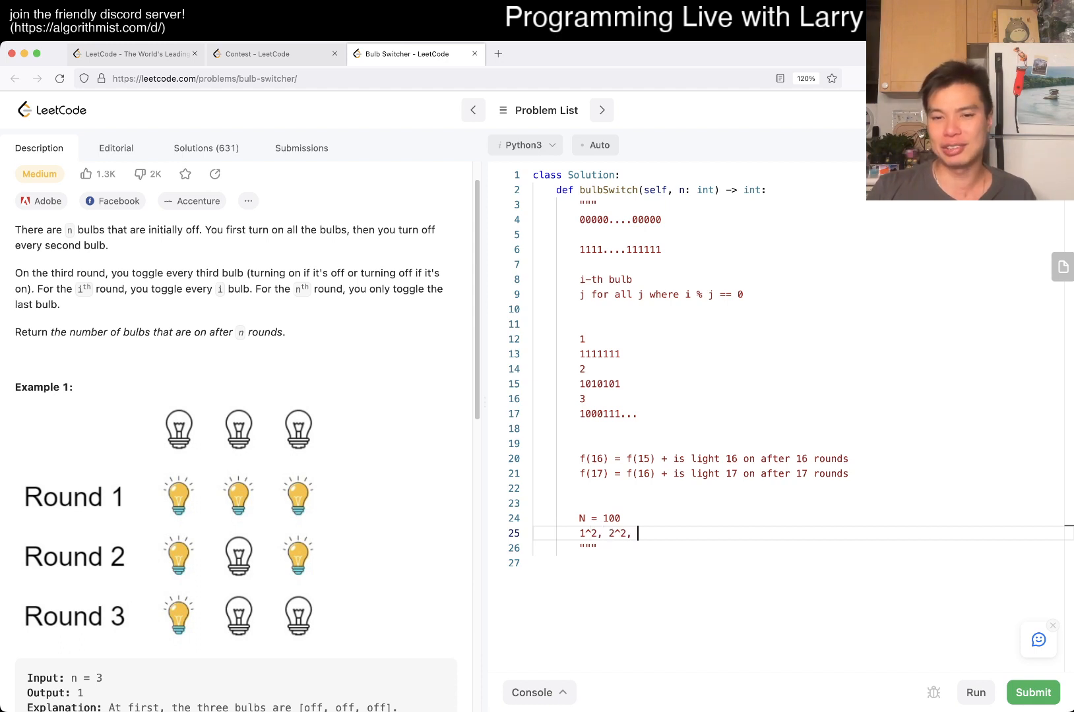
{"action": "type", "text": "3^"}
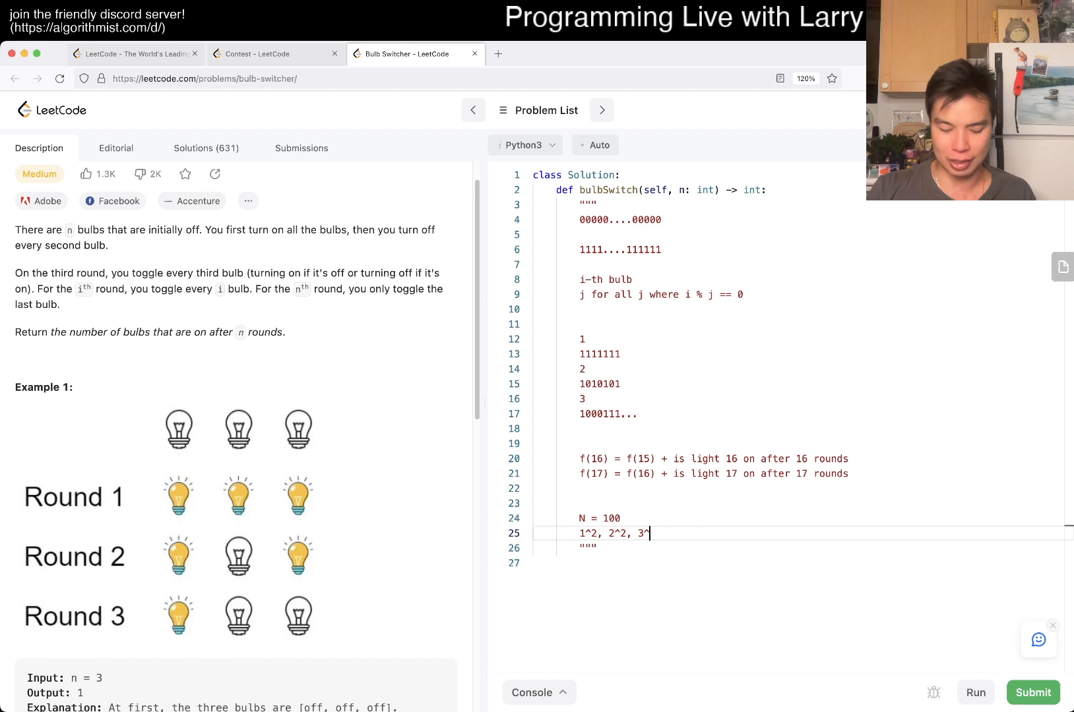
{"action": "type", "text": "2, 4^2"}
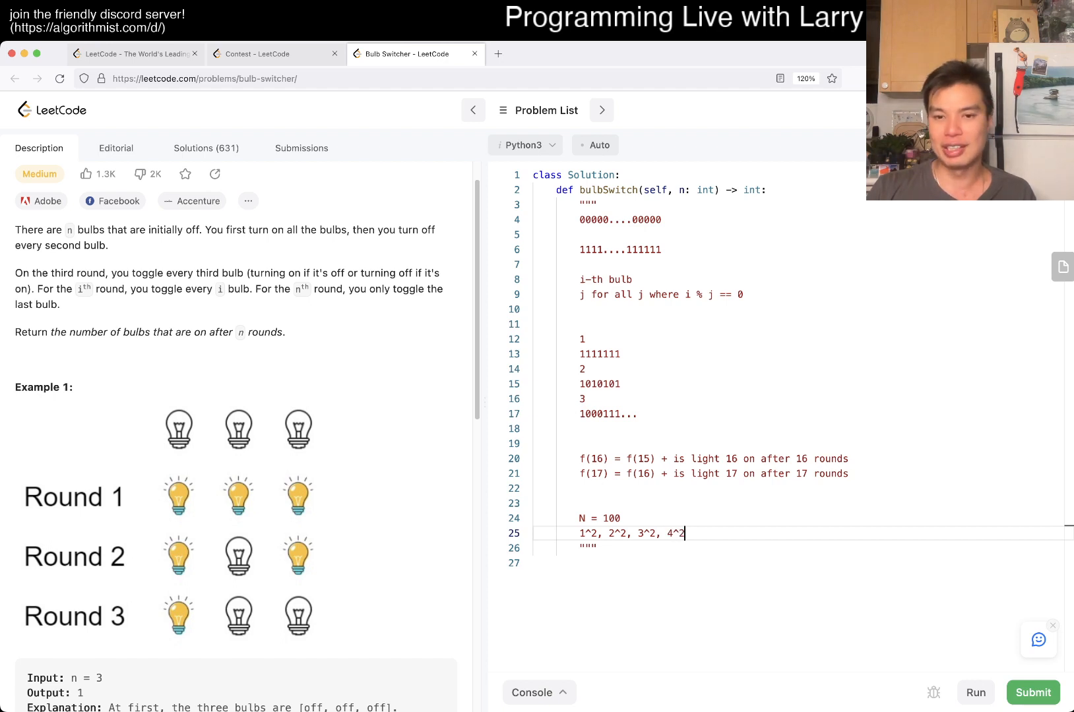
{"action": "type", "text": "... i^2"}
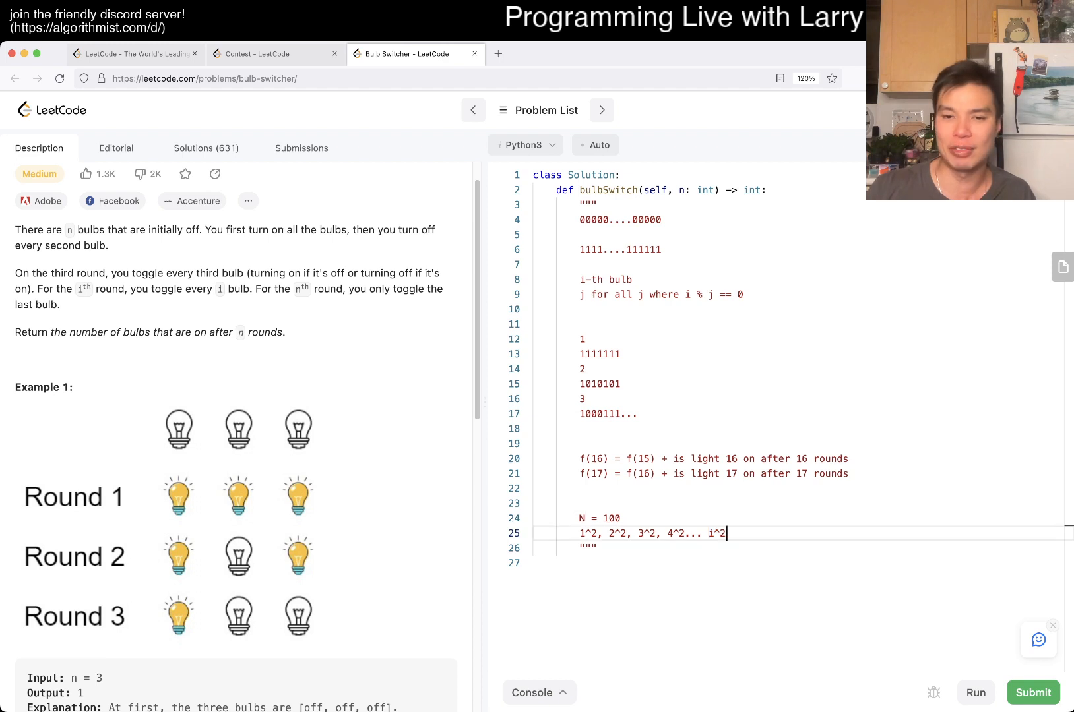
- Derive i^2 <= N so i <= sqrt(N), and start the return sqrt(n) statement
{"action": "type", "text": "i^2 ="}
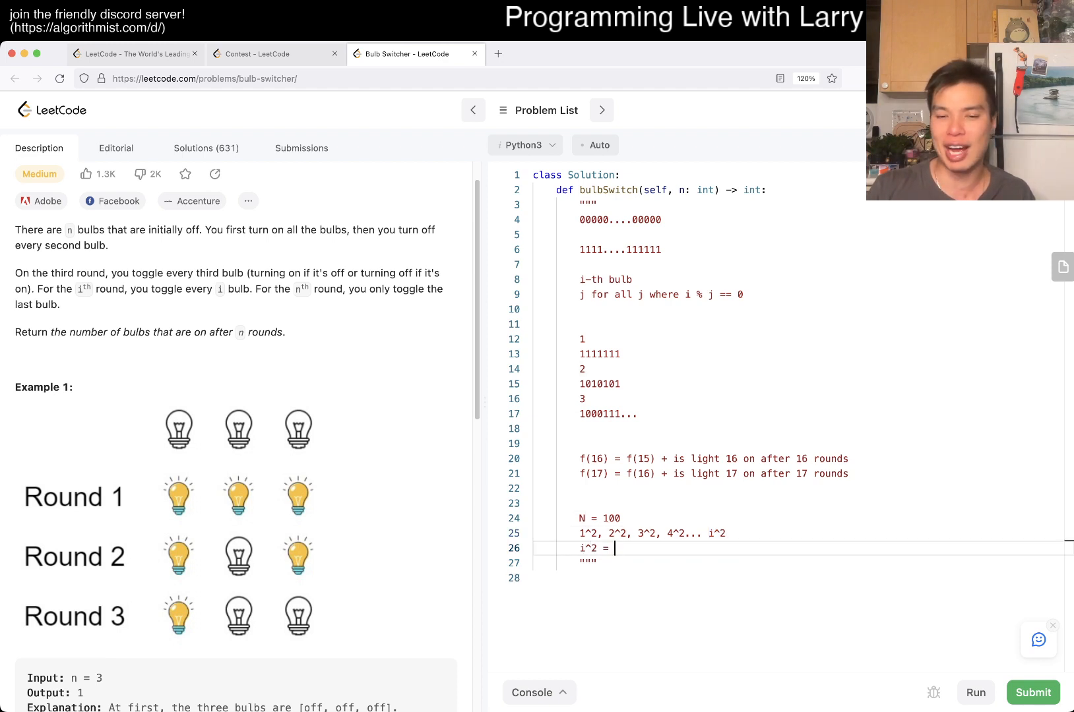
{"action": "type", "text": "<= N"}
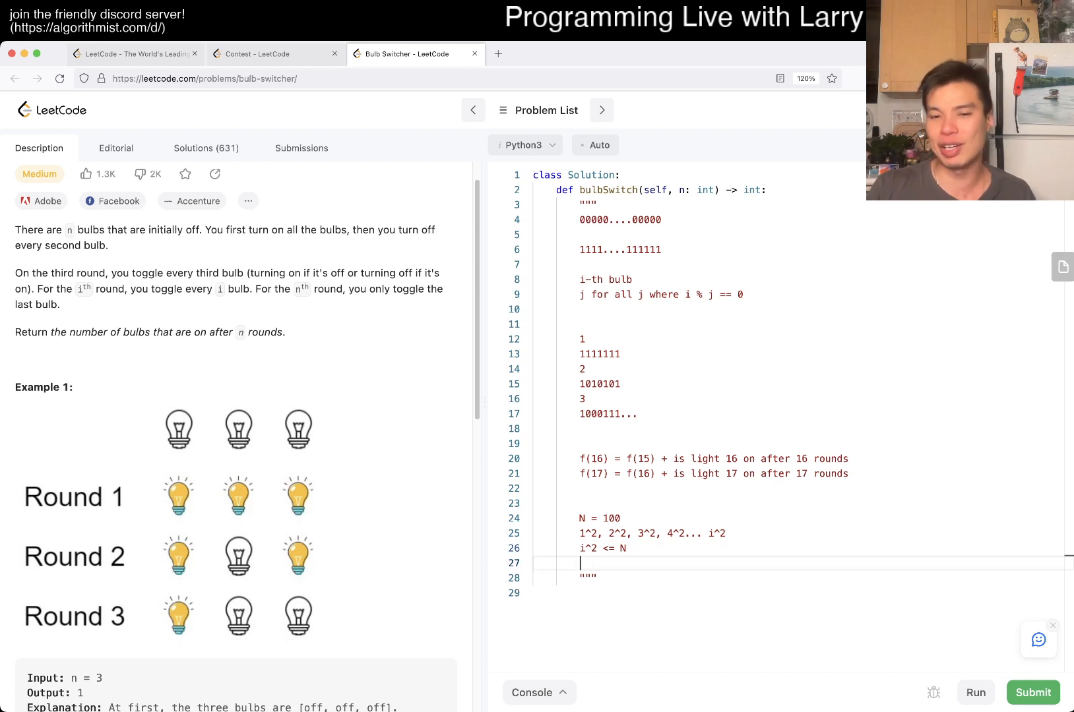
{"action": "type", "text": "i <= sq"}
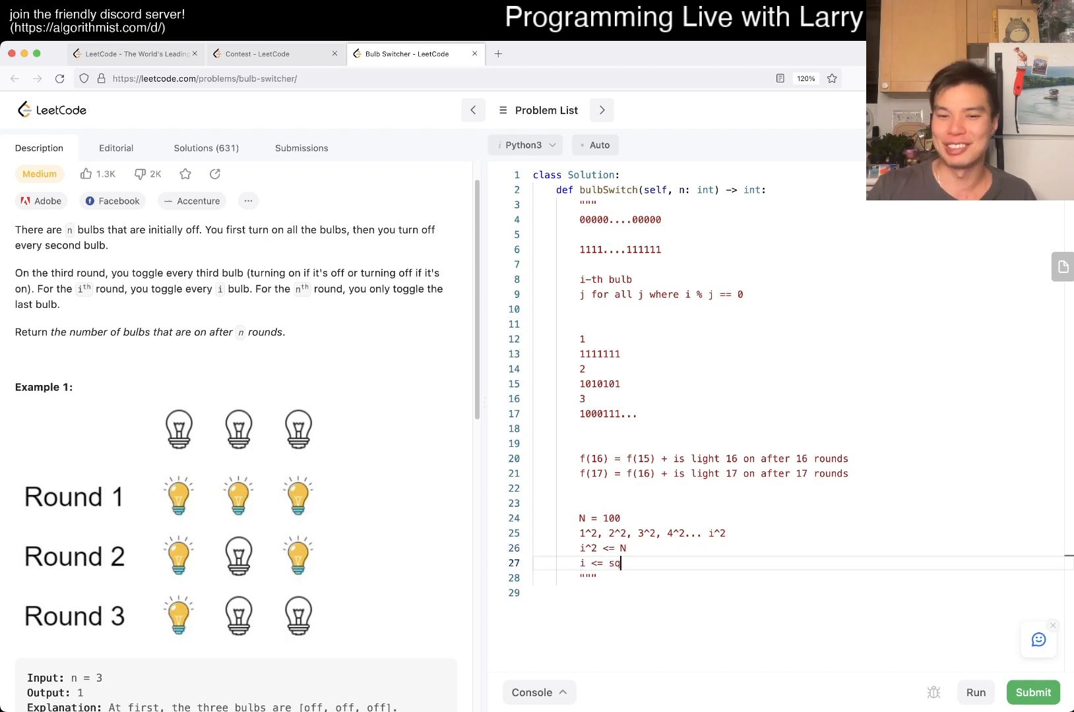
{"action": "type", "text": "rt(N)"}
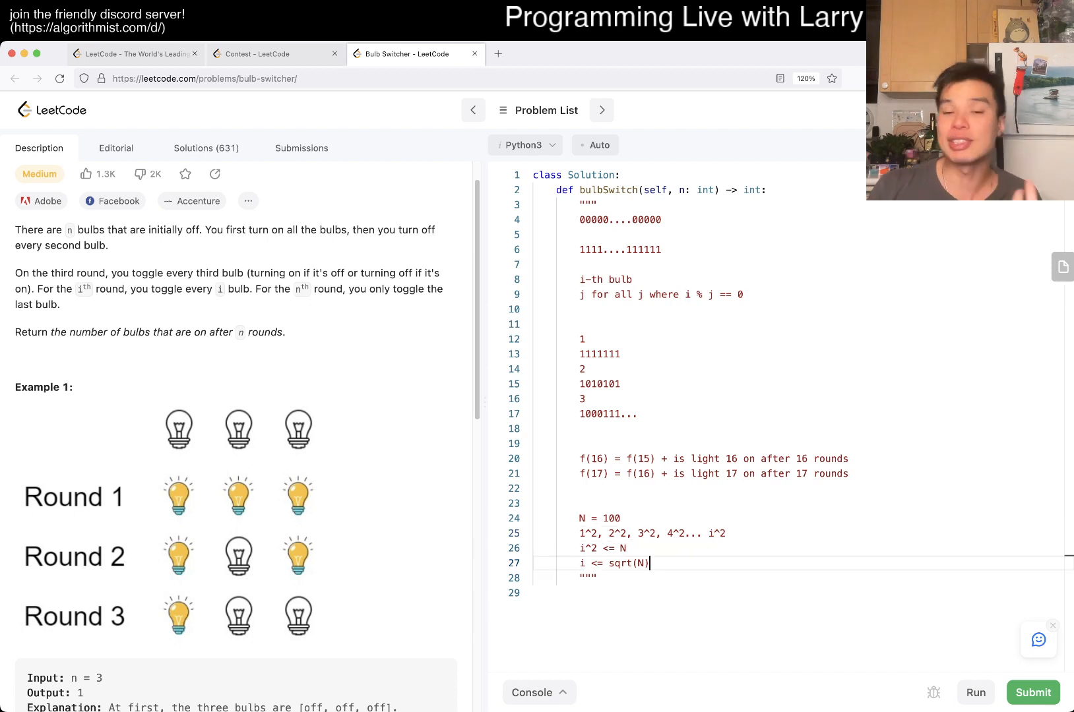
{"action": "type", "text": "return sqrt(n"}
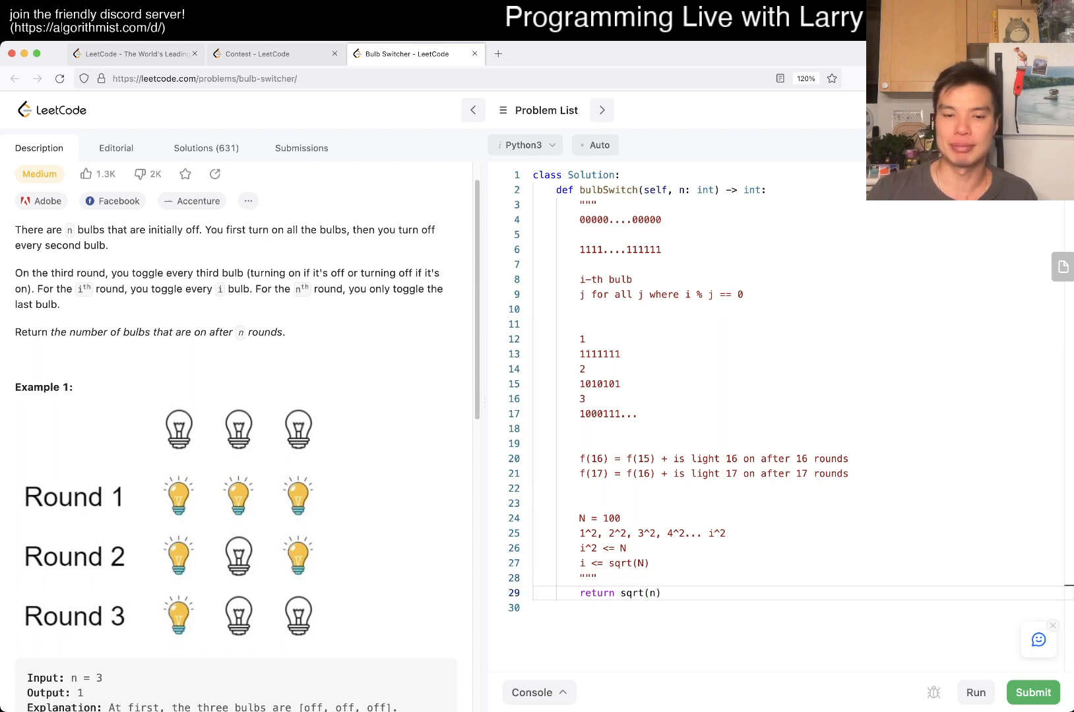
- Reduce the solution body to the single line return int(sqrt(n)), removing the scratch notes
{"action": "left_click", "coordinate": [977, 692]}
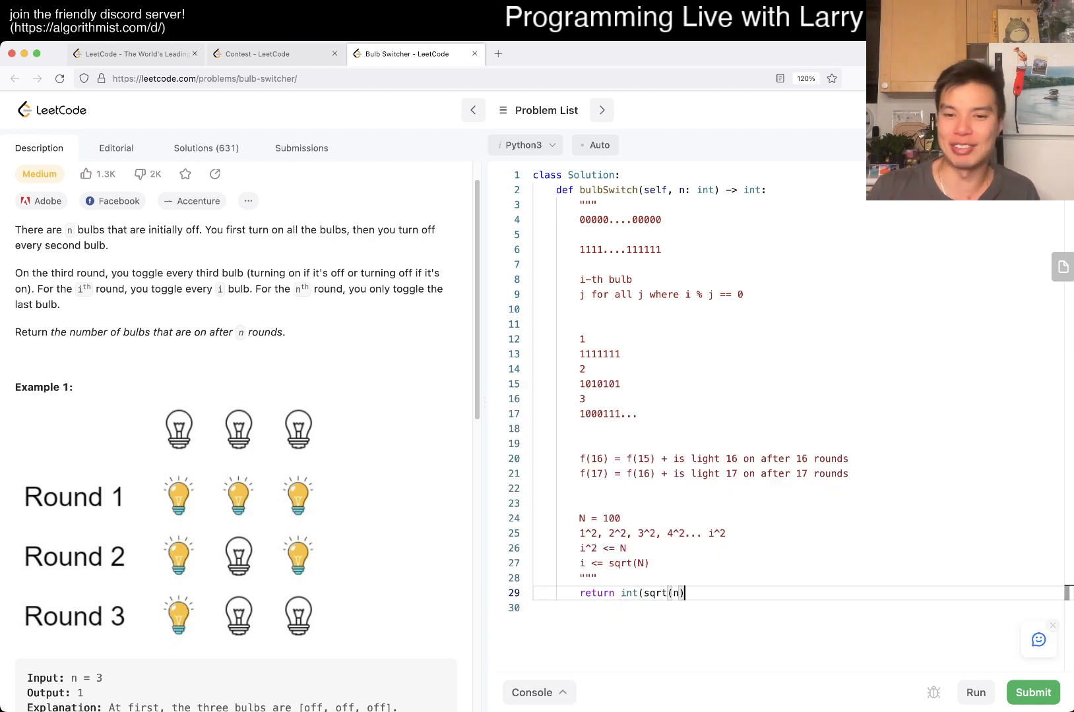
{"action": "key", "text": "cmd+a"}
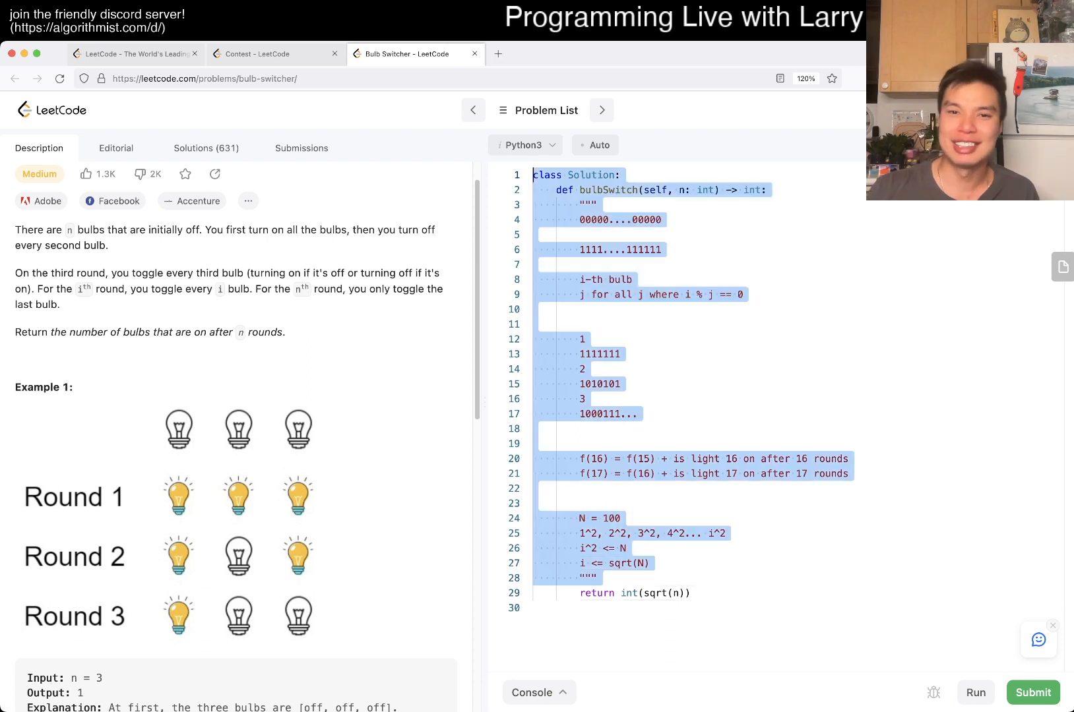
{"action": "key", "text": "Delete"}
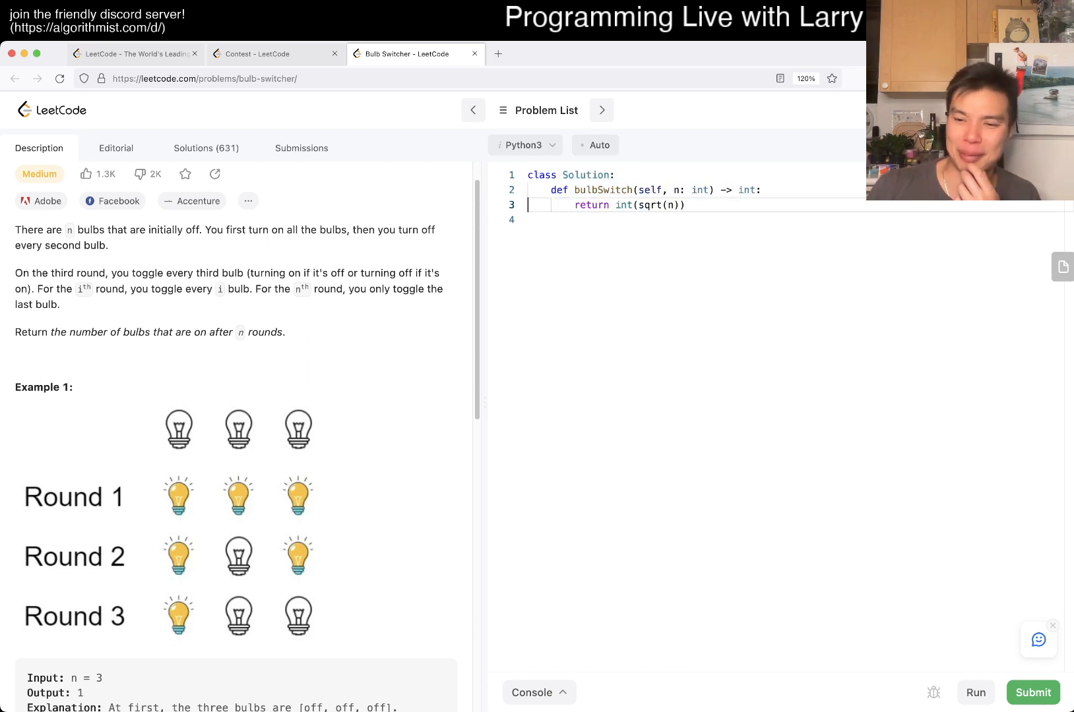
- Run the sample cases to get Accepted, then submit the solution for judging
{"action": "left_click", "coordinate": [976, 693]}
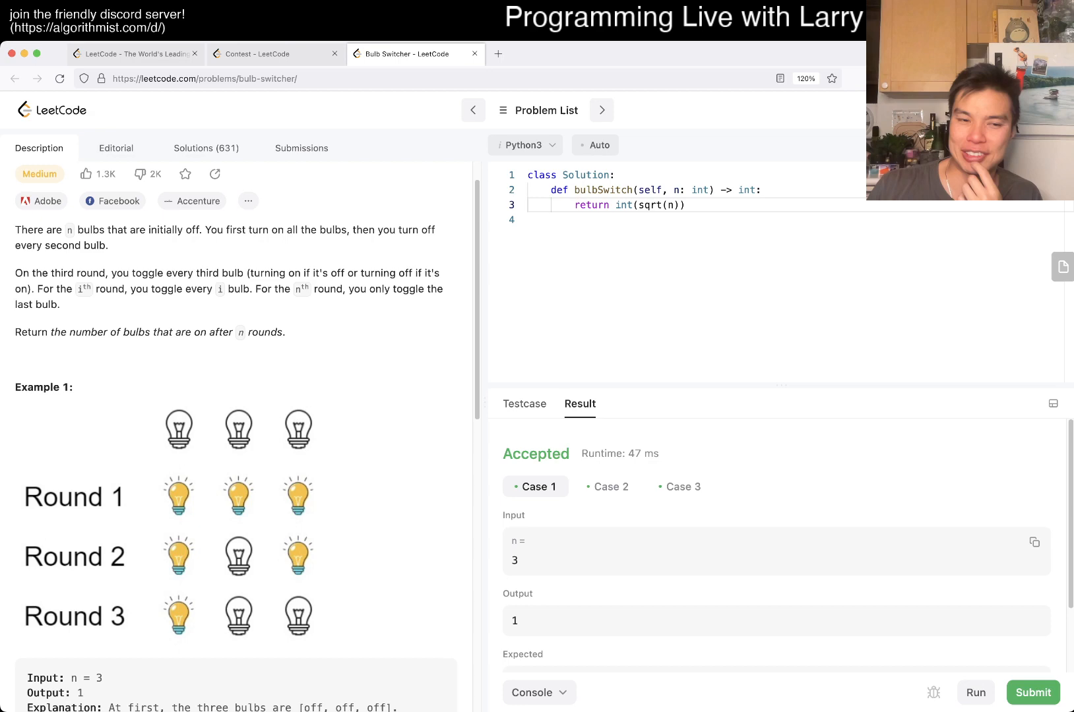
{"action": "scroll", "scroll_direction": "down", "scroll_amount": 3}
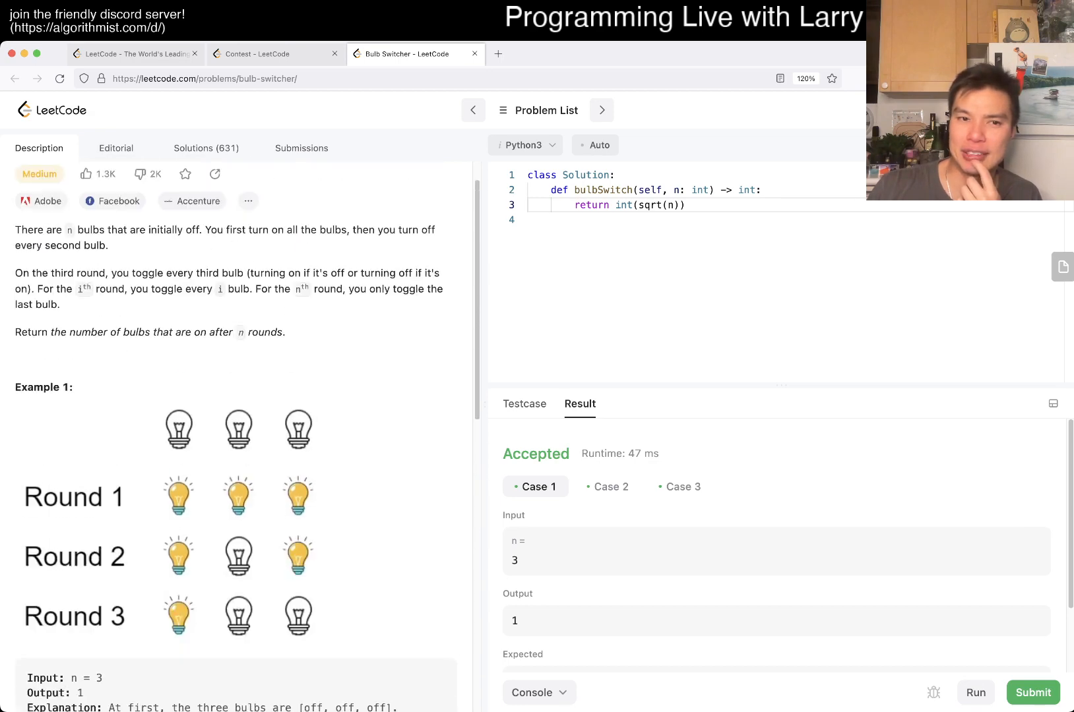
{"action": "left_click", "coordinate": [1034, 692]}
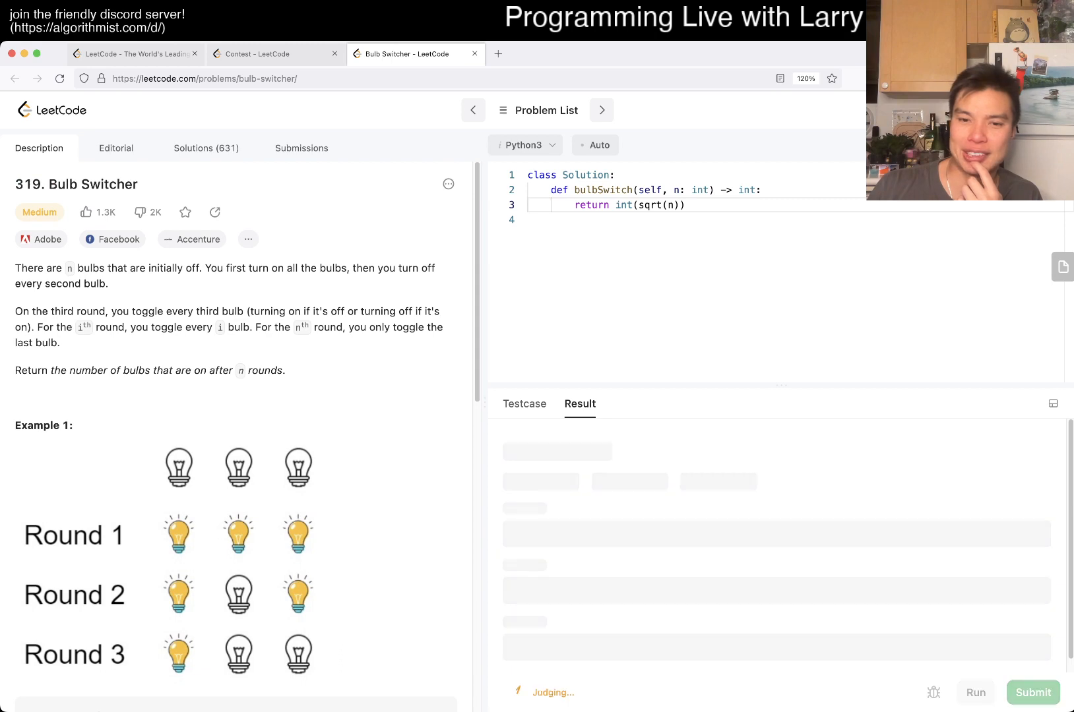
- Dismiss the accepted-submission and daily challenge popups and return to the Description view
{"action": "left_click", "coordinate": [1033, 693]}
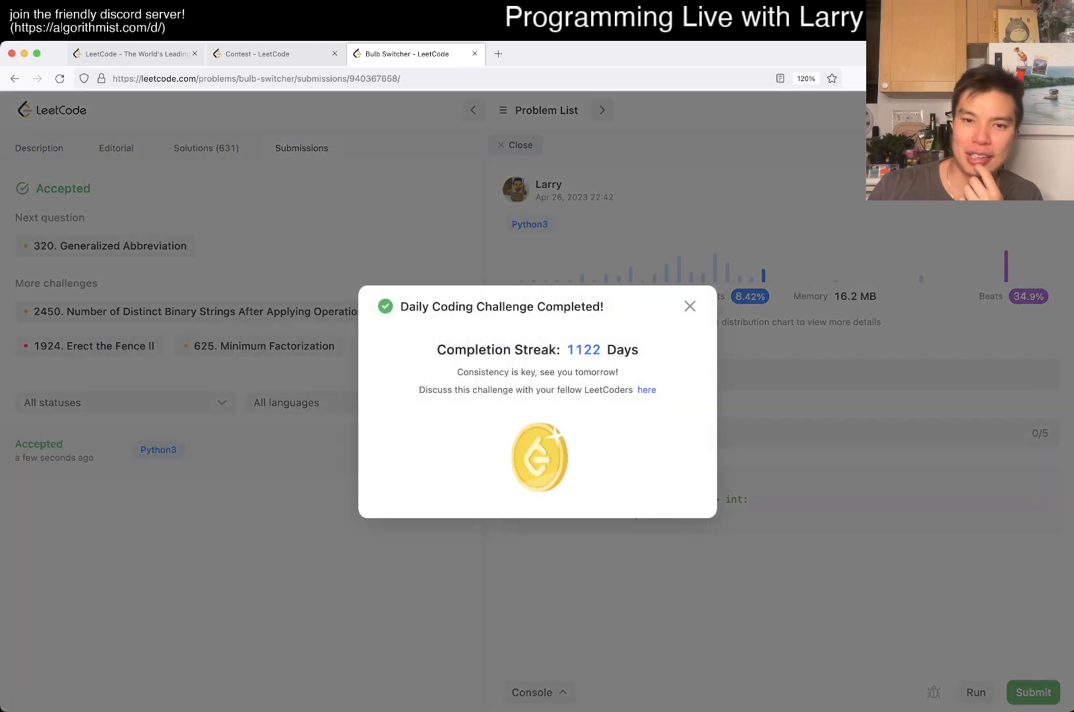
{"action": "left_click", "coordinate": [690, 306]}
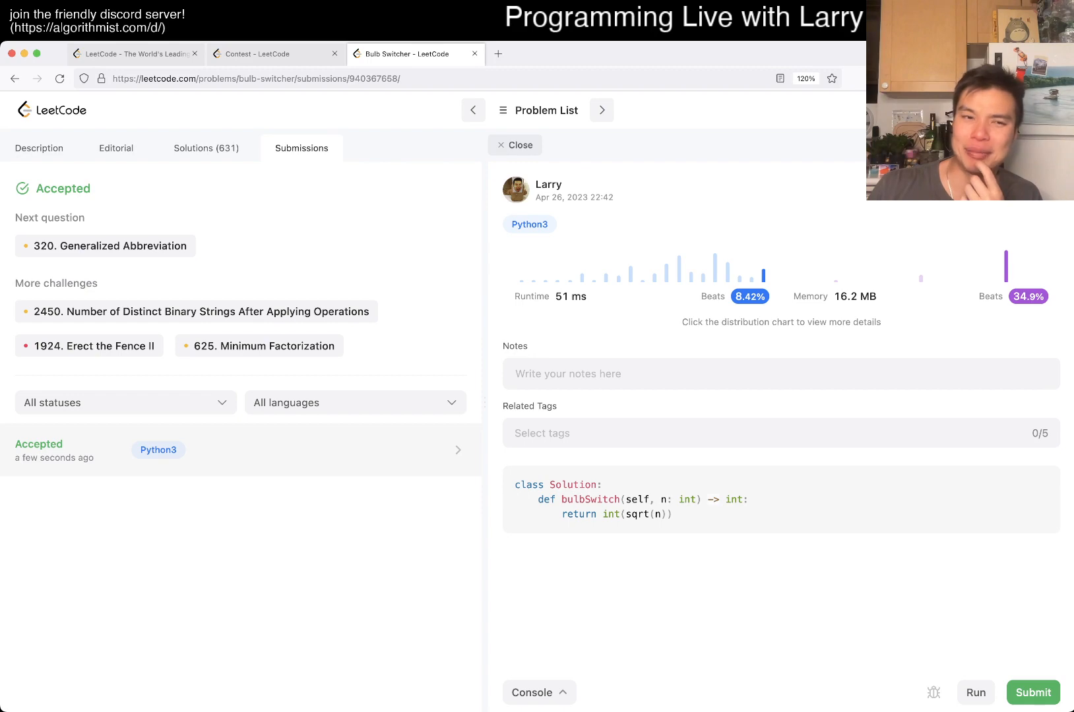
{"action": "left_click", "coordinate": [40, 148]}
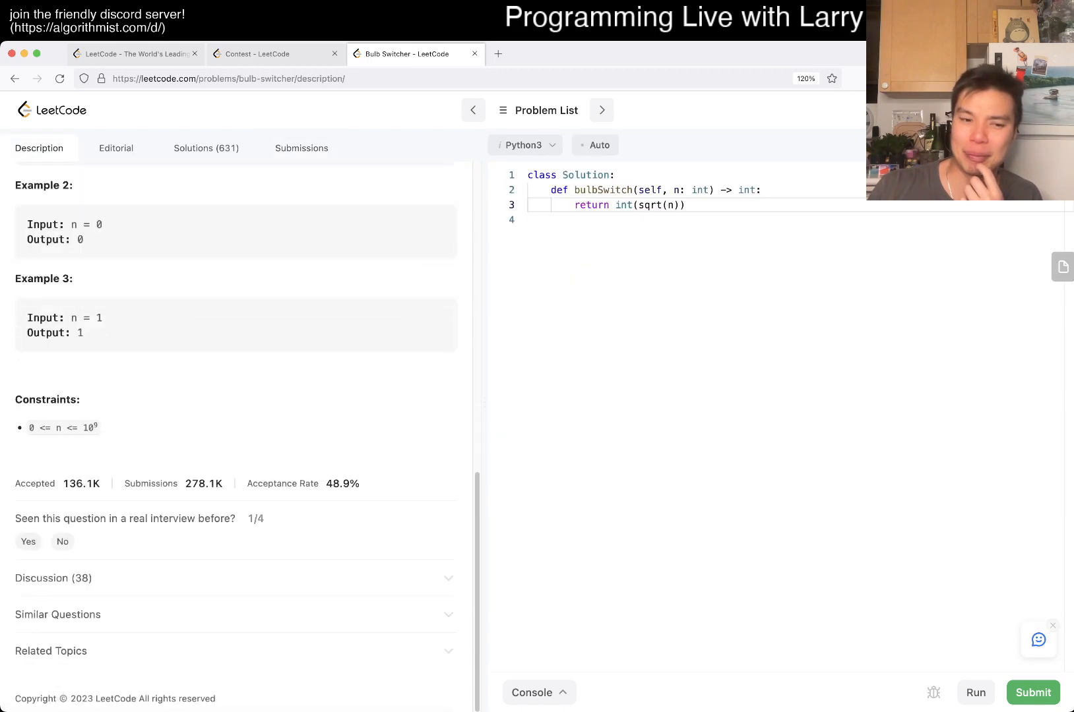